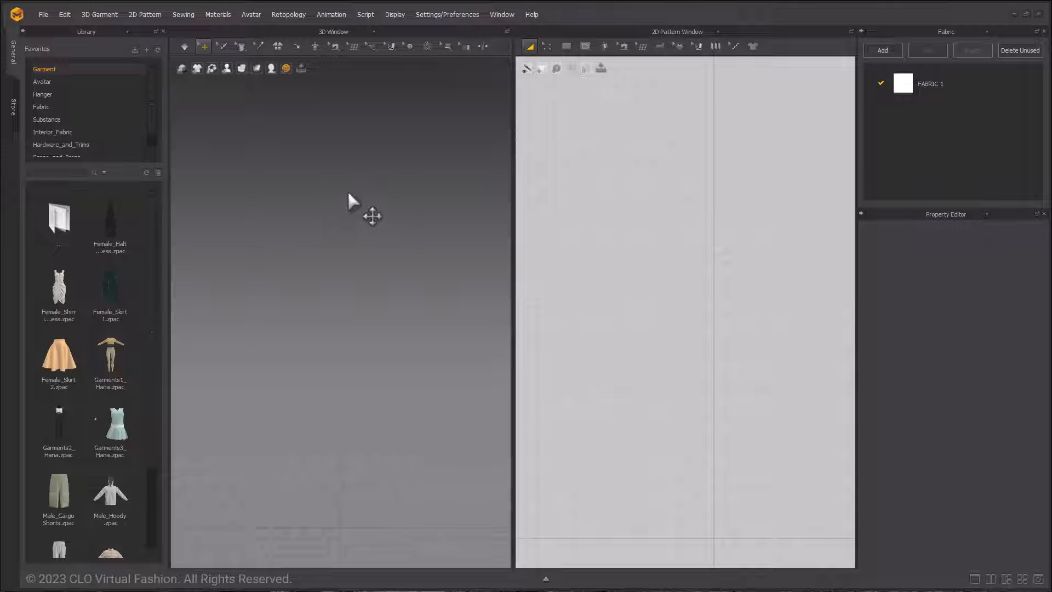
mouse_move(243, 132)
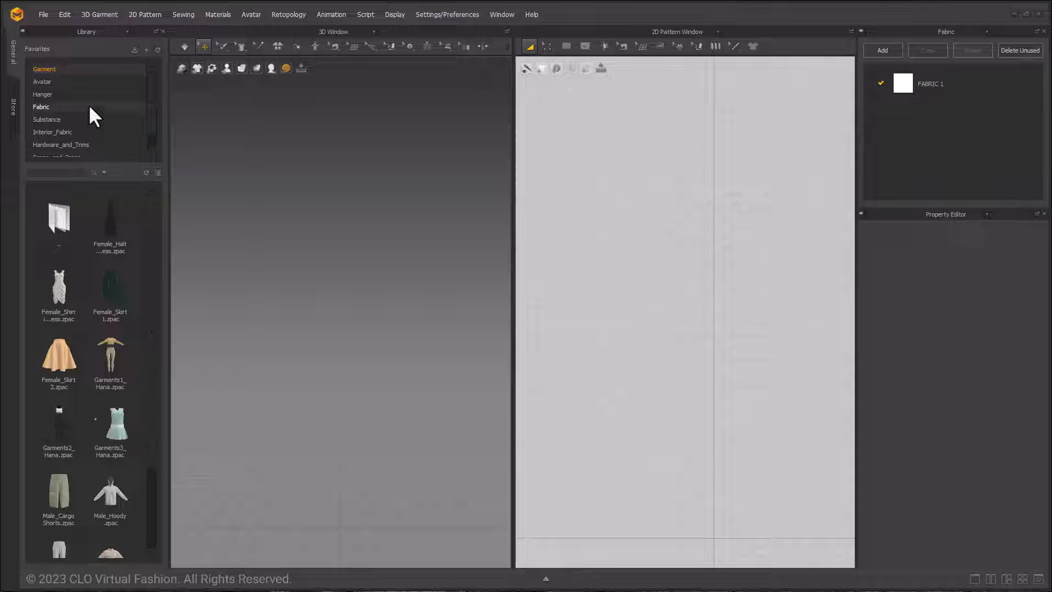
Load the Hana avatar from the Library's Avatar > Stylized folder
click(42, 81)
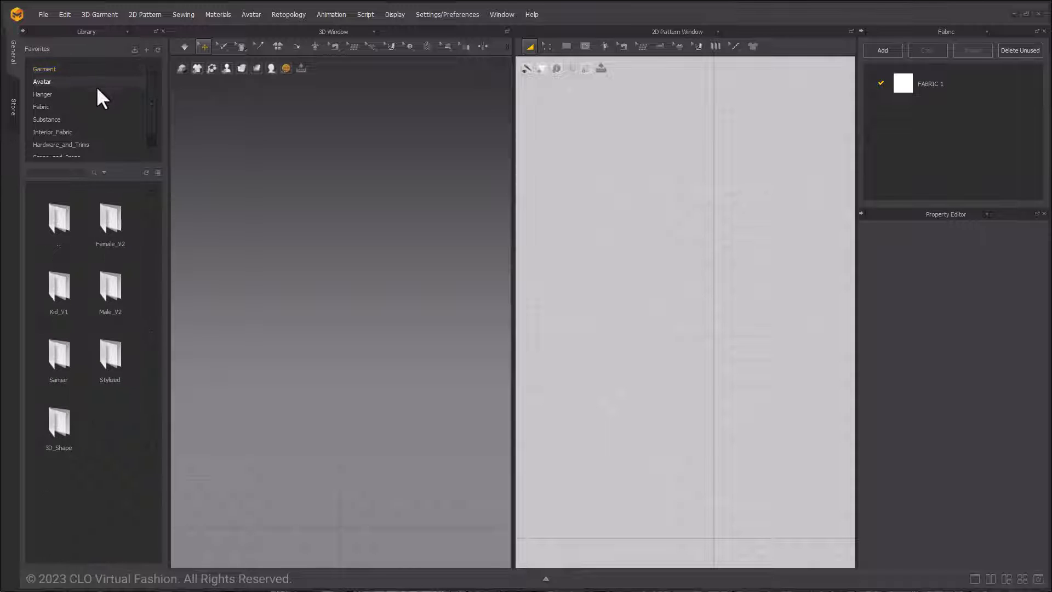
click(42, 82)
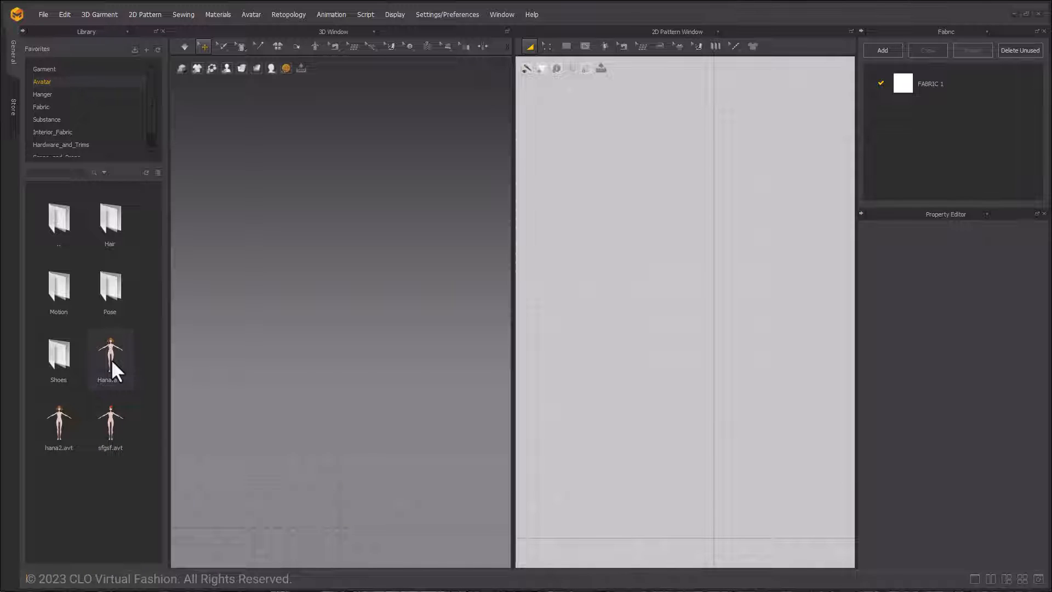
double_click(109, 349)
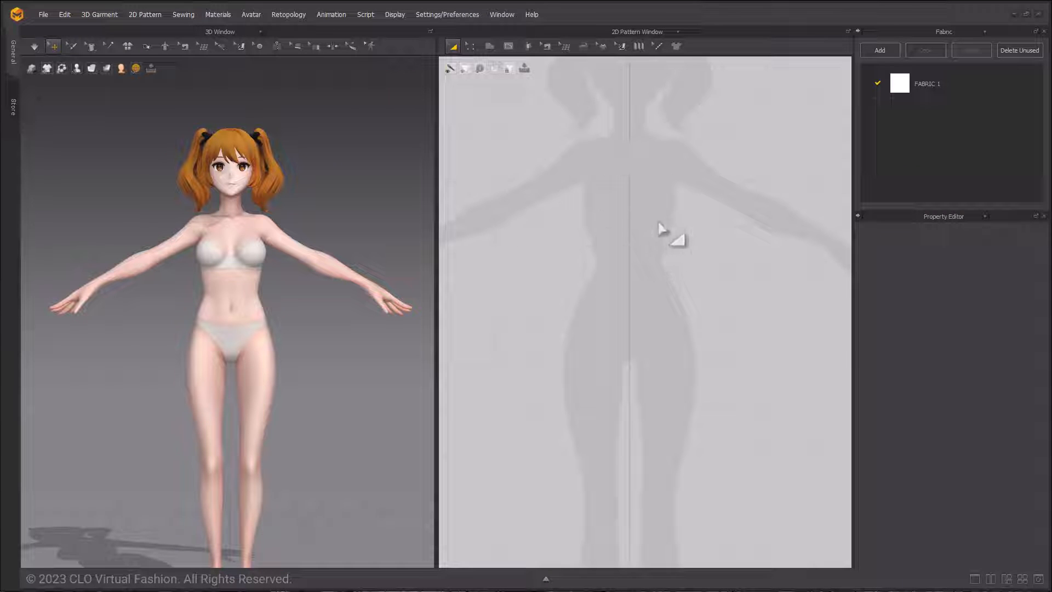
Draw the half-front swimsuit outline with the Polygon tool, from neckline to leg opening
click(490, 46)
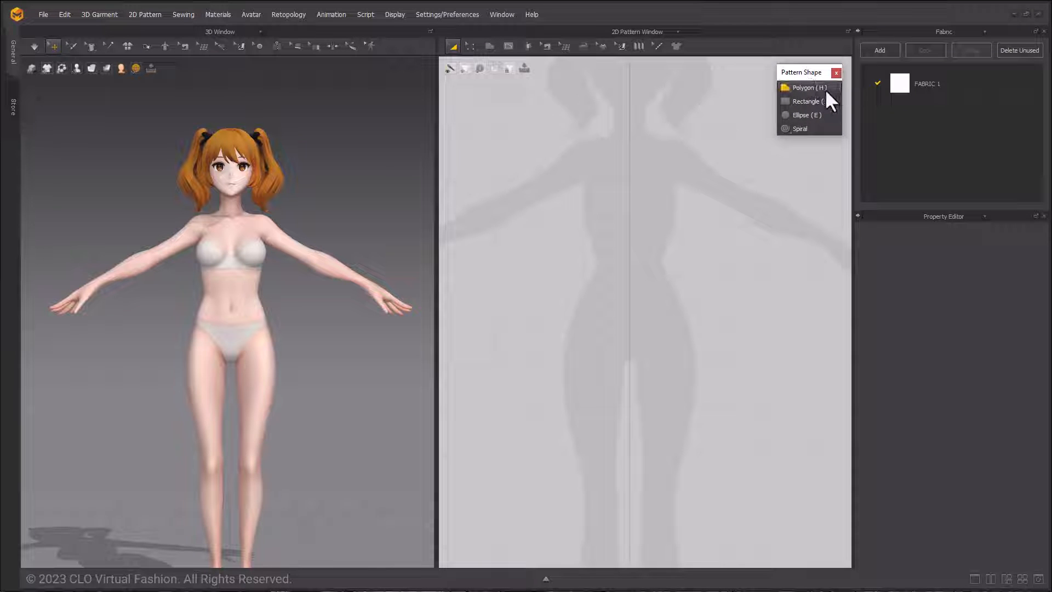
click(805, 87)
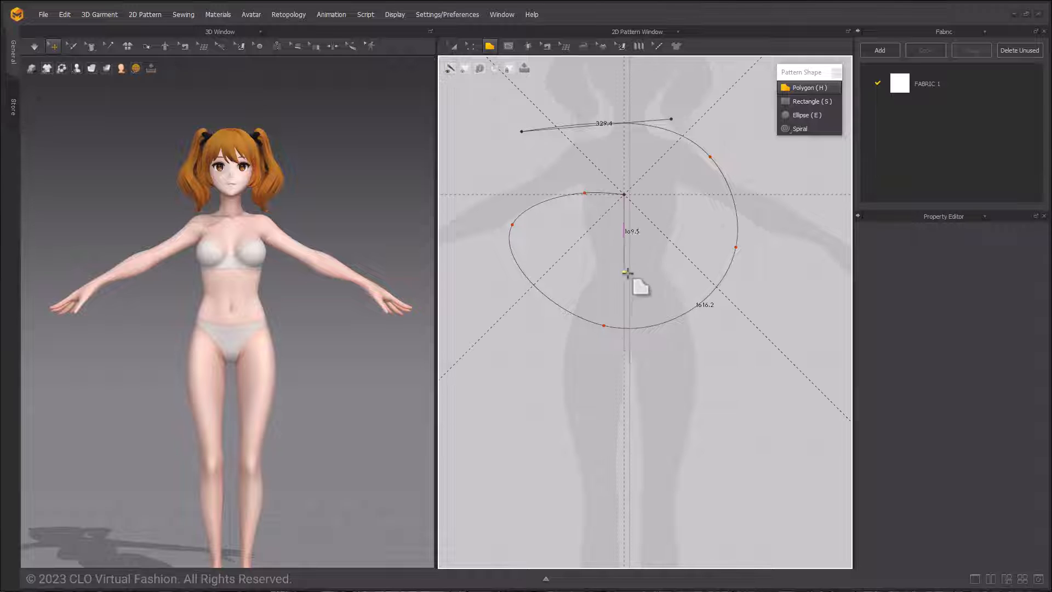
drag(625, 273, 635, 333)
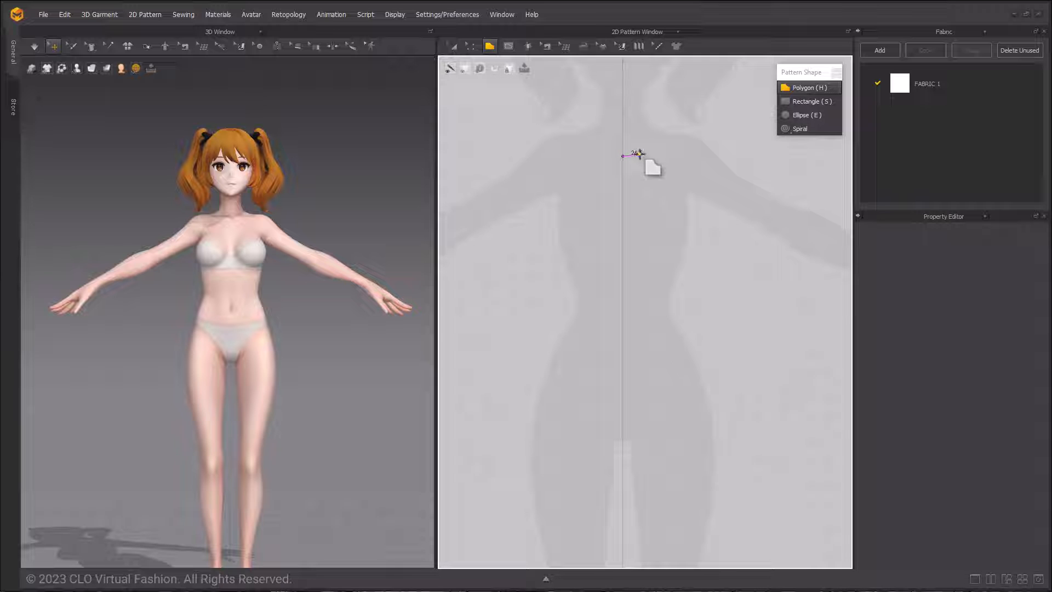
click(658, 106)
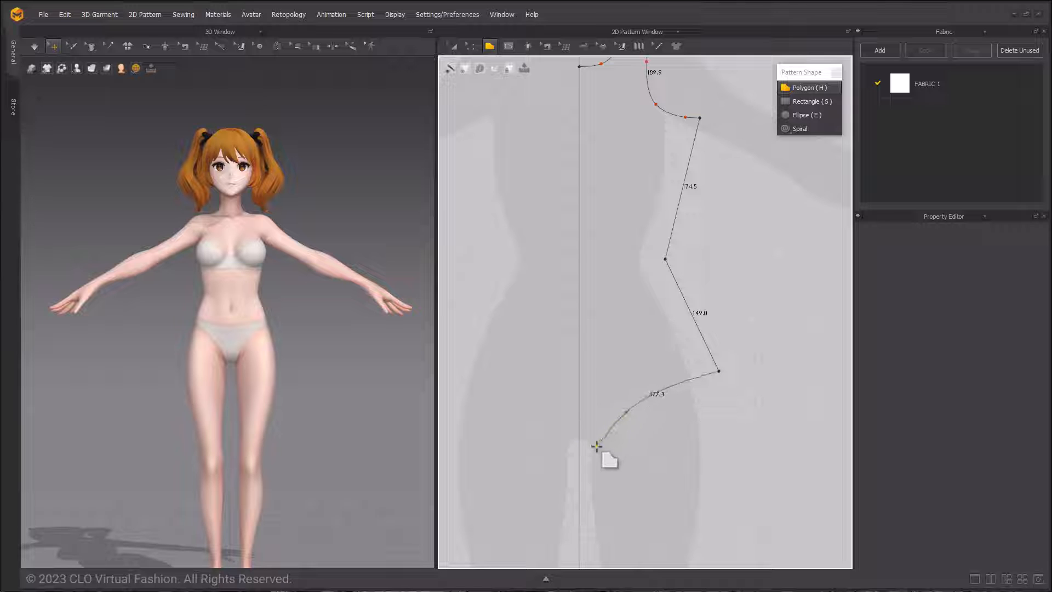
drag(597, 446, 592, 489)
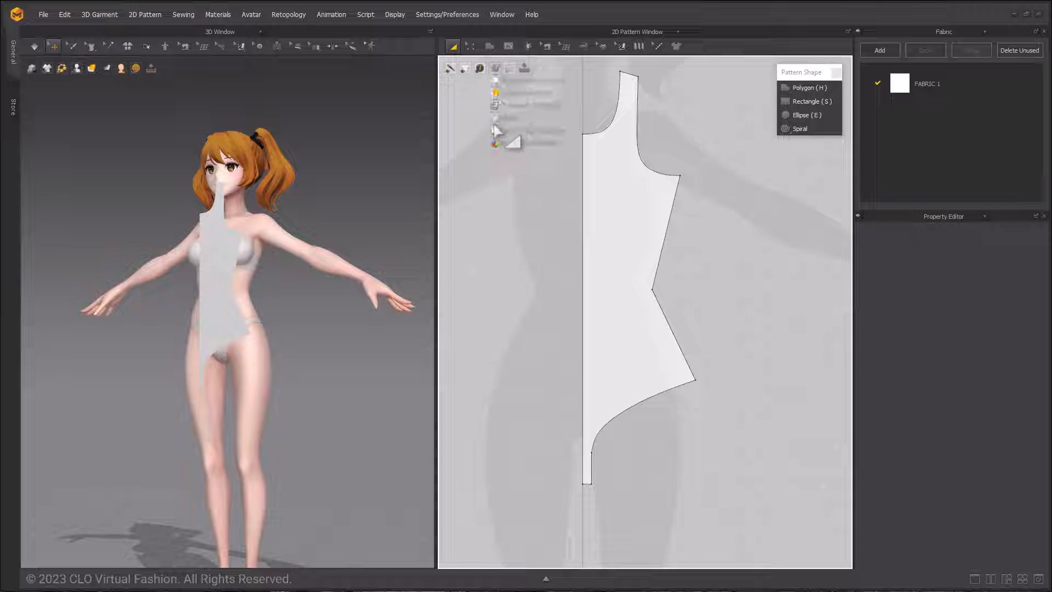
Select the half-front pattern and bring up its right-click pattern options
click(637, 275)
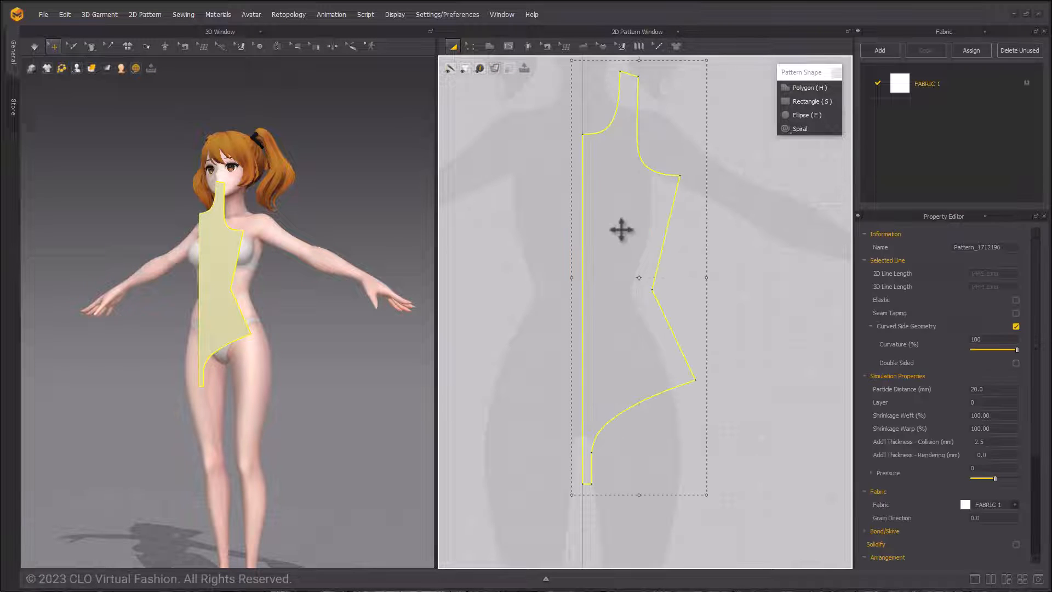
right_click(621, 230)
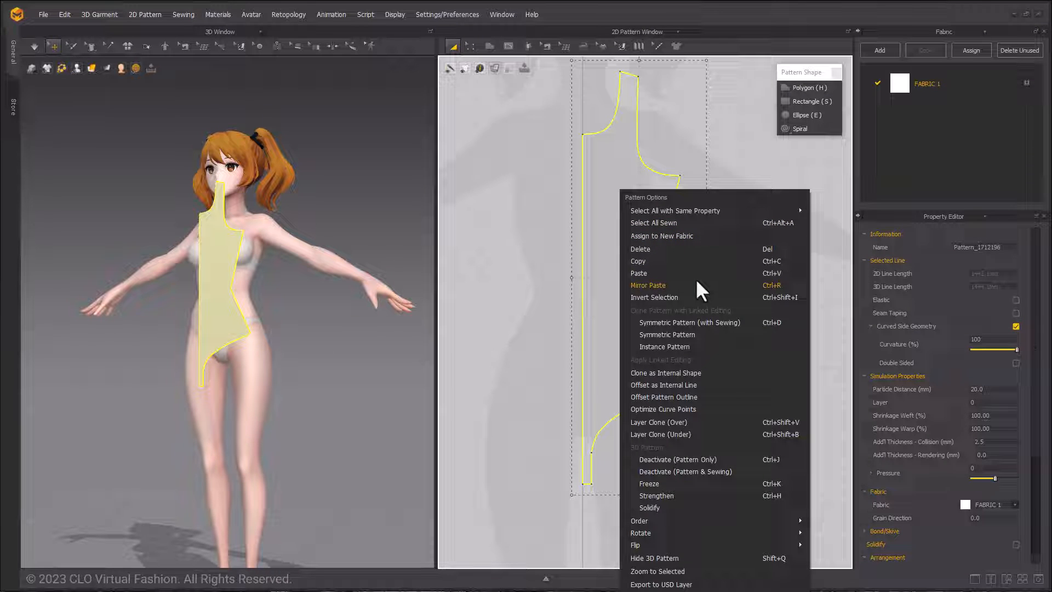
mouse_move(695, 270)
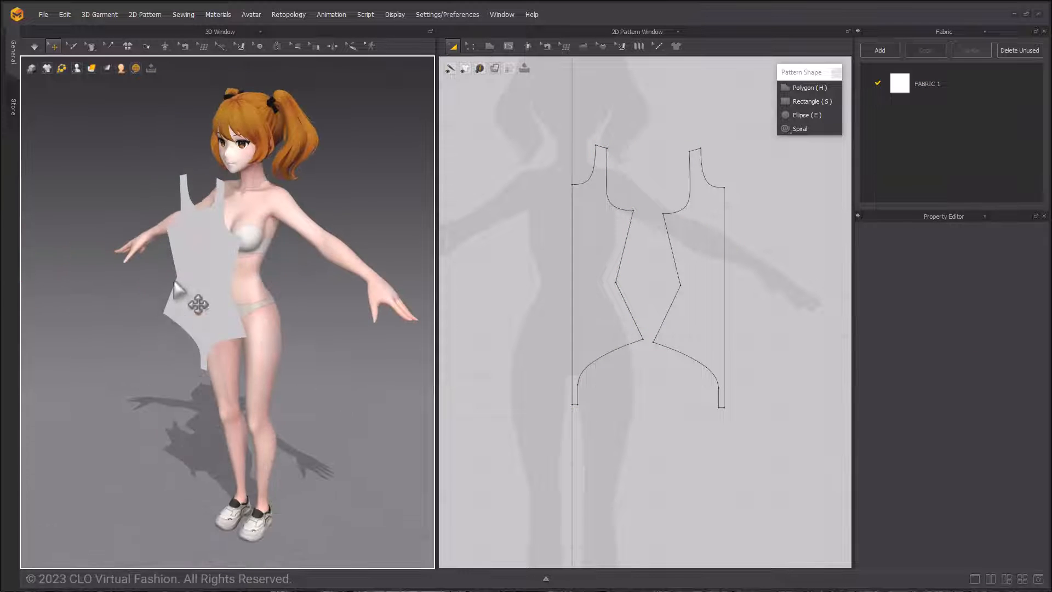
Position the front on the avatar and mirror the back half into a sewn symmetric pair
click(688, 268)
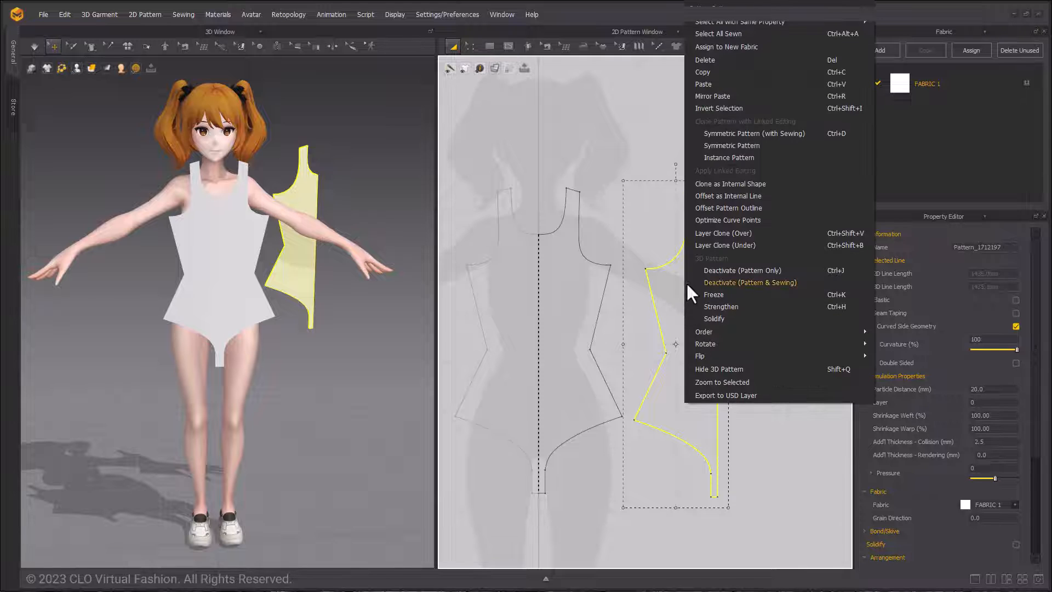
mouse_move(755, 134)
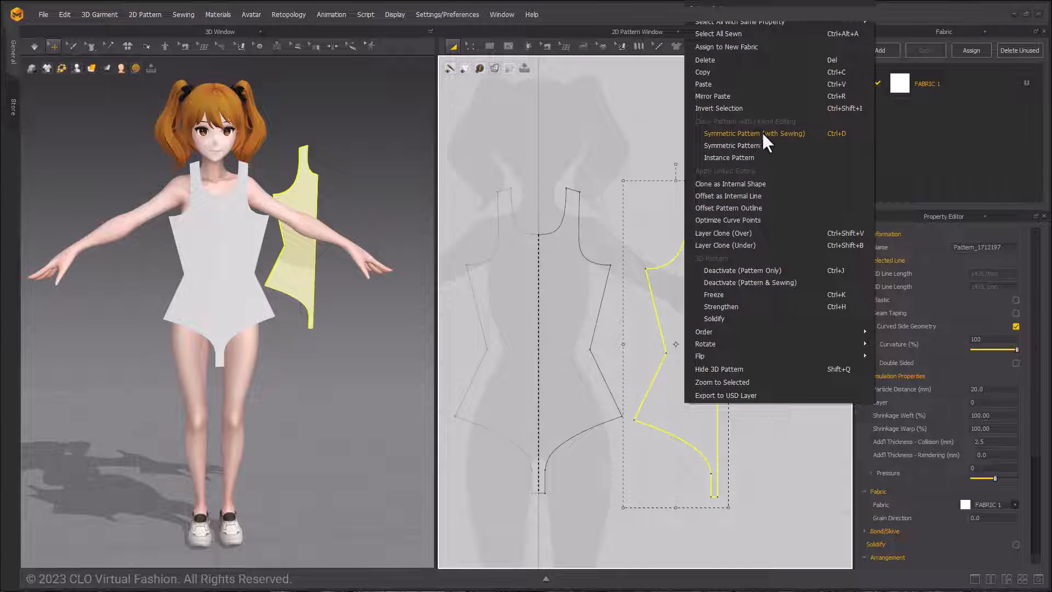
click(754, 134)
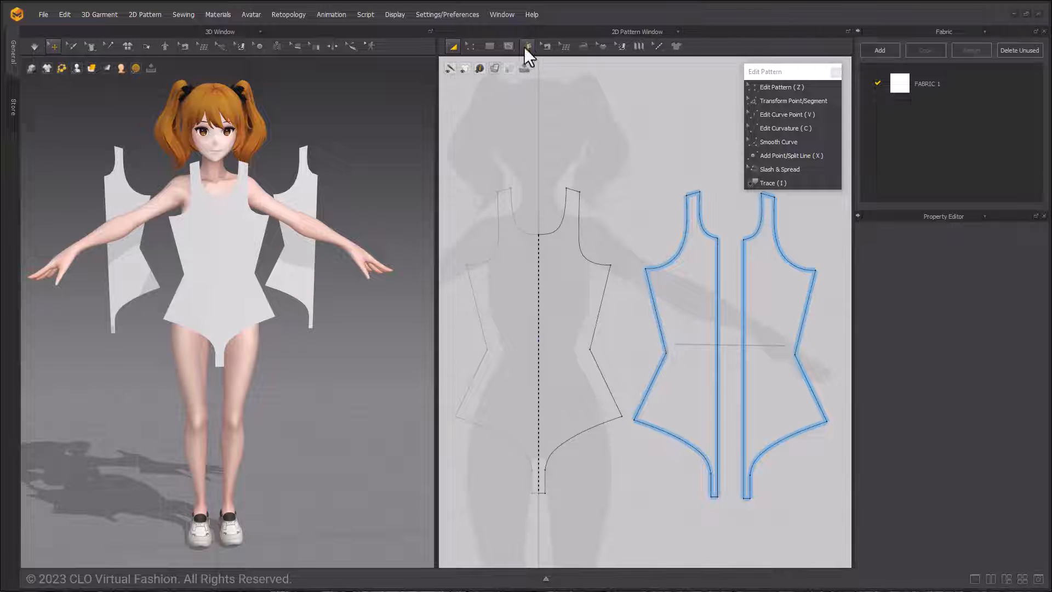
Sew the front side edges to the back halves with Segment Sewing
click(489, 46)
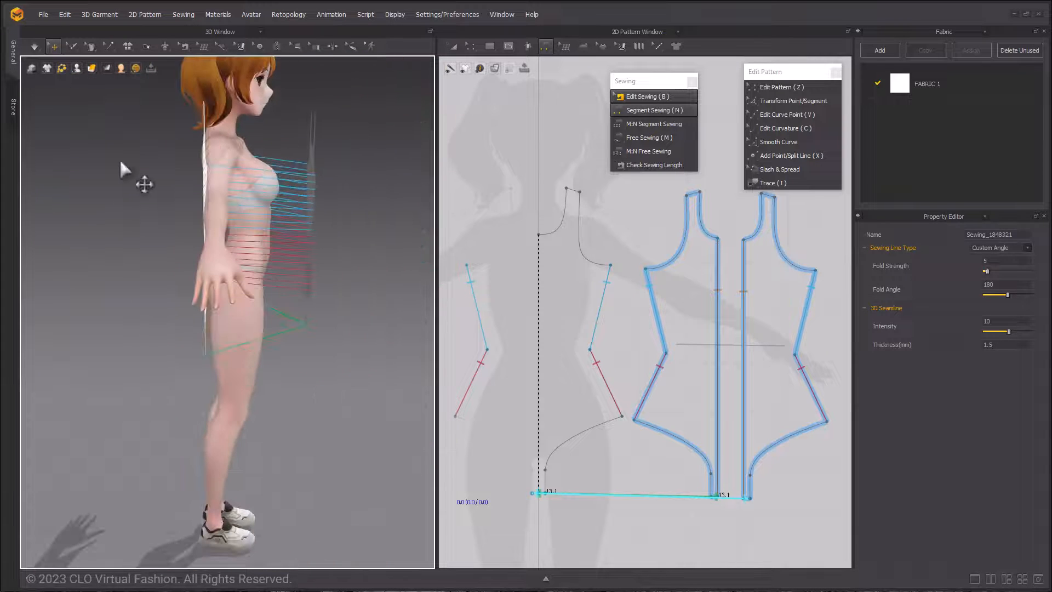
click(77, 68)
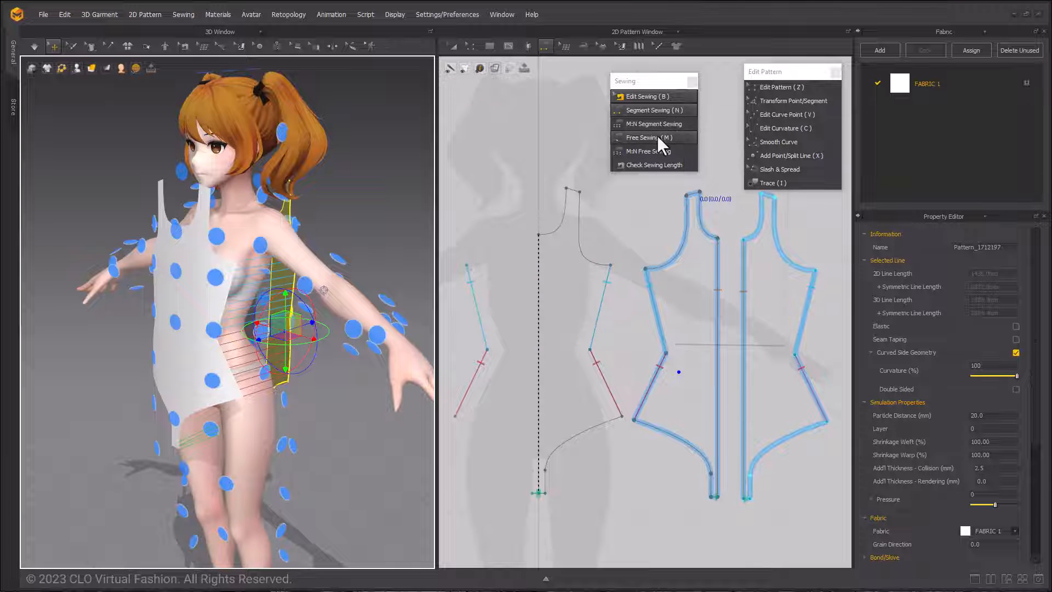
mouse_move(660, 137)
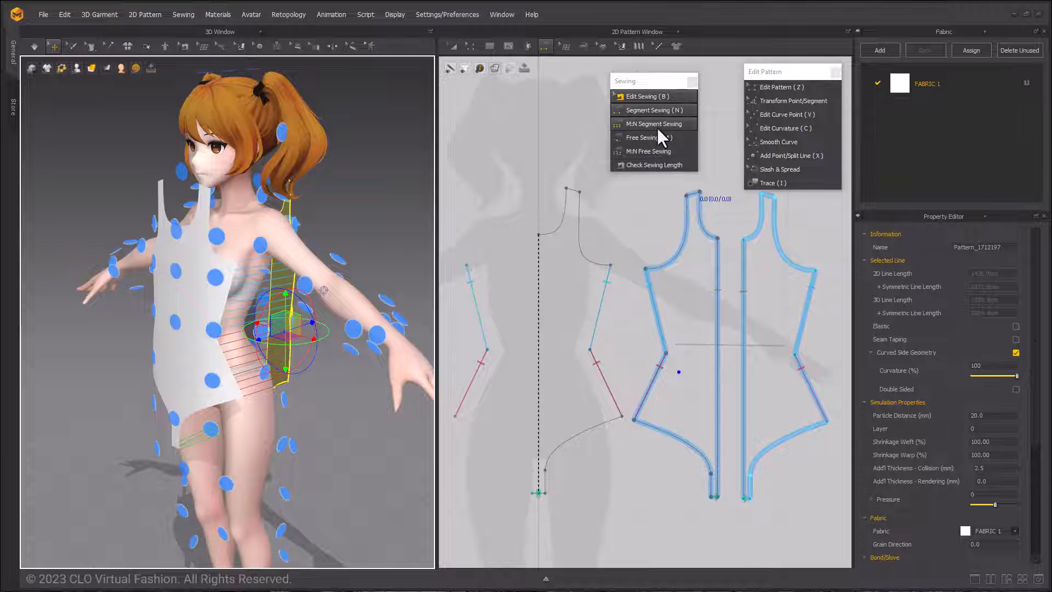
Finish sewing, close the Sewing palette, and orbit to inspect the simulated bodysuit
click(650, 123)
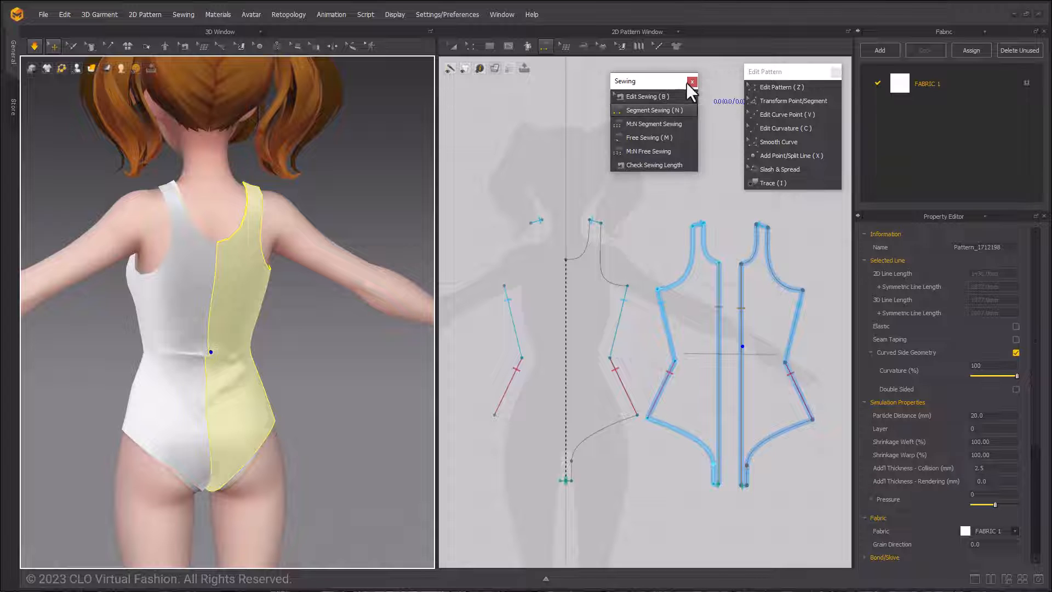
click(691, 81)
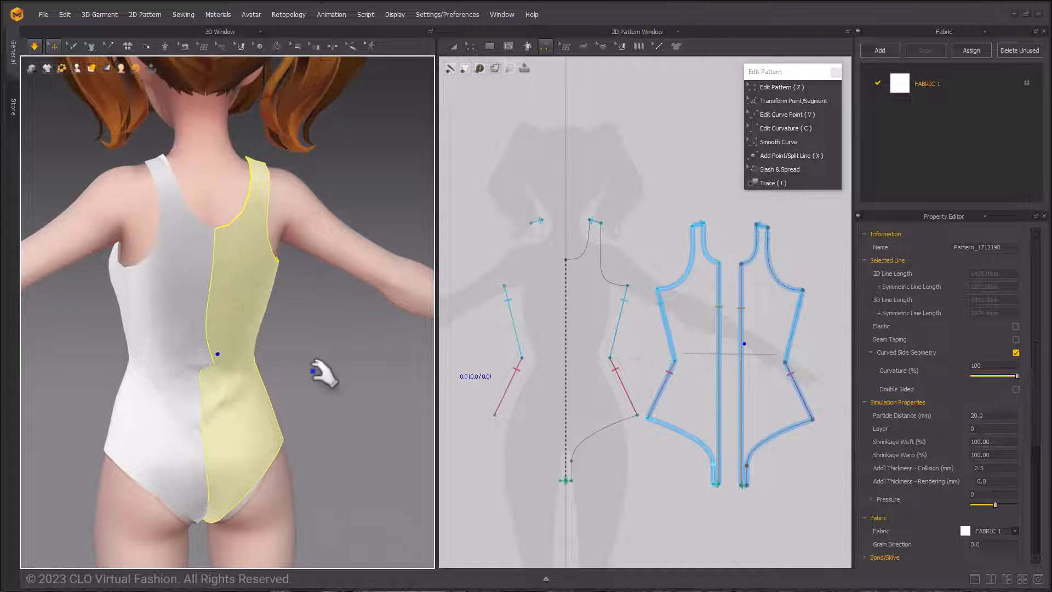
drag(332, 371, 392, 325)
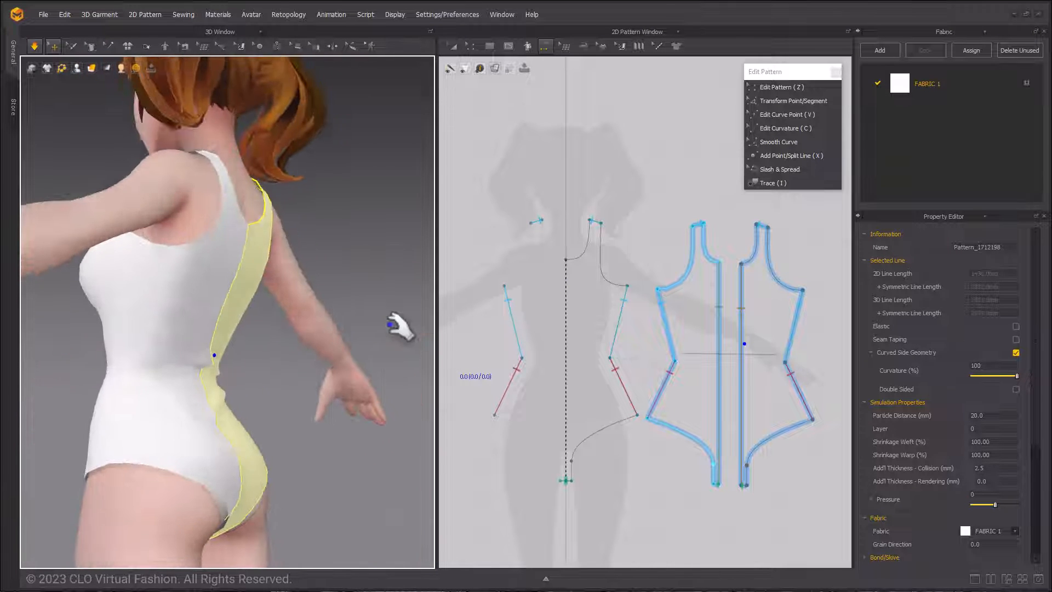
click(471, 46)
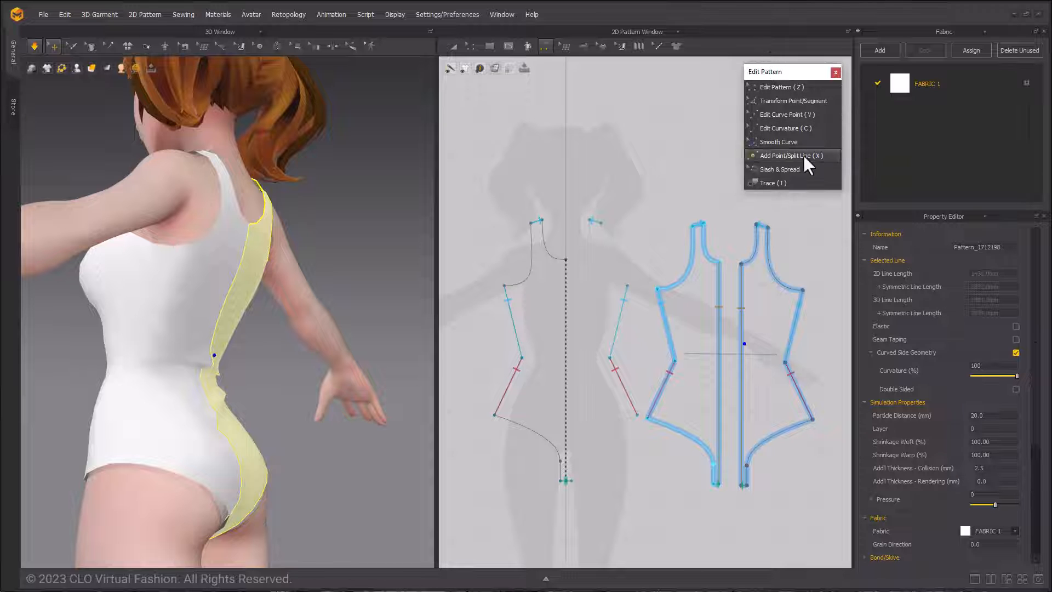
Slash the back pattern across the waist and rotate one side with Slash & Spread
click(780, 168)
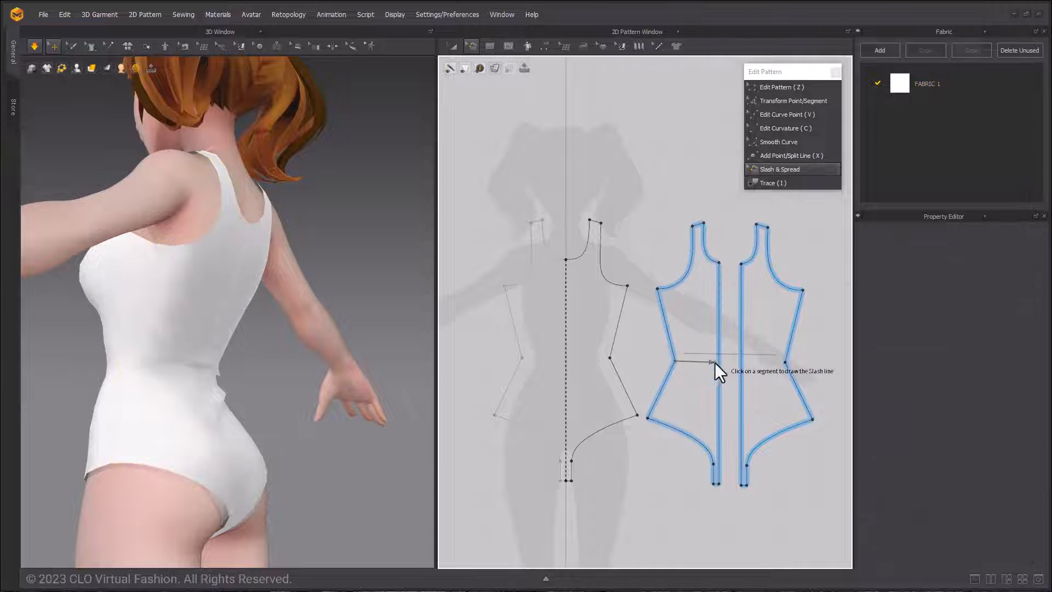
click(708, 363)
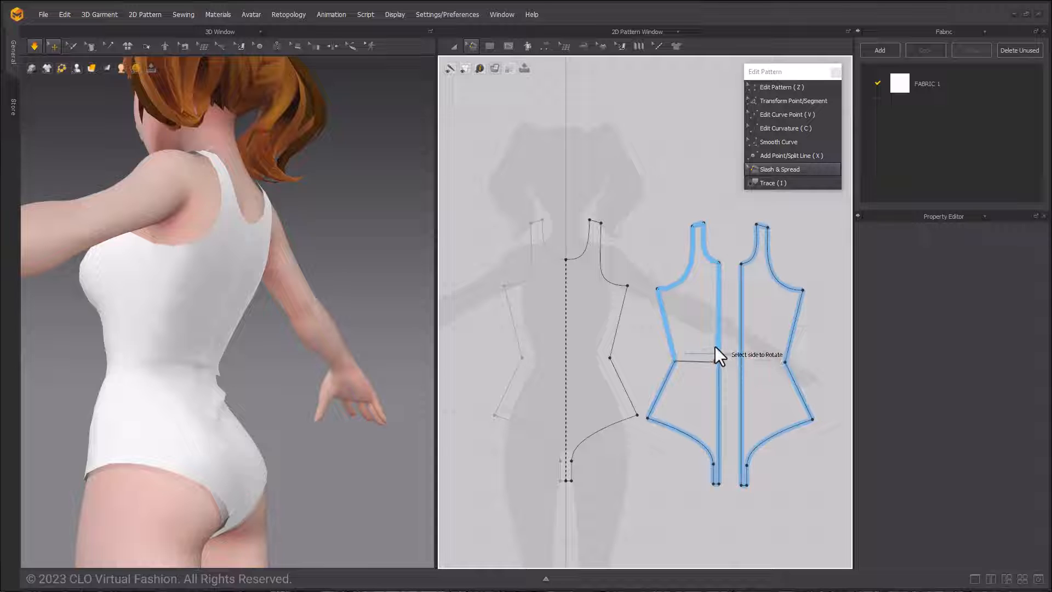
drag(718, 354, 724, 383)
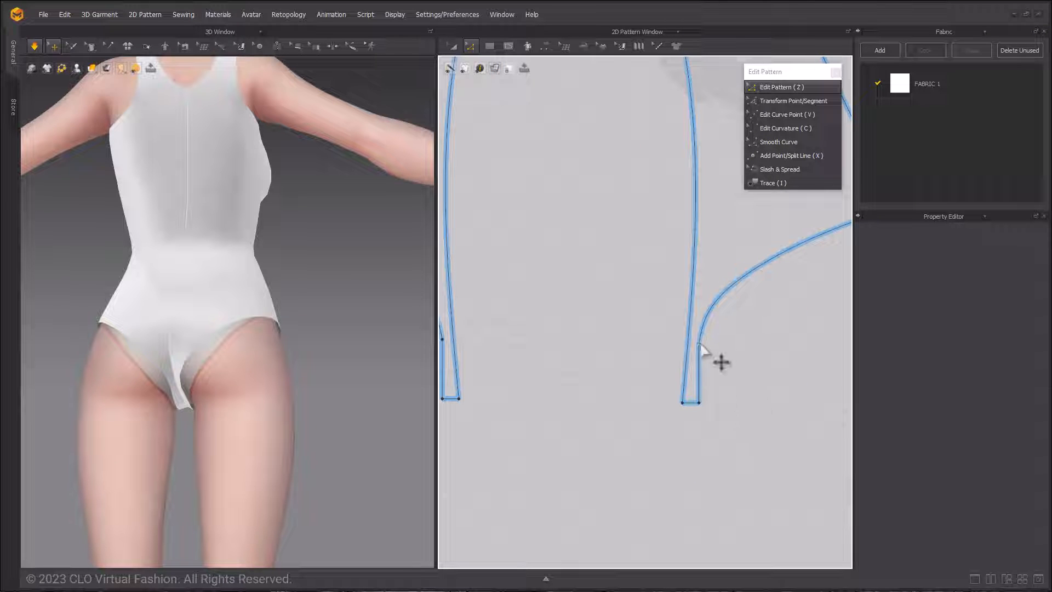
Bend the back and front leg-opening curves into a higher-cut, smoother line
click(701, 344)
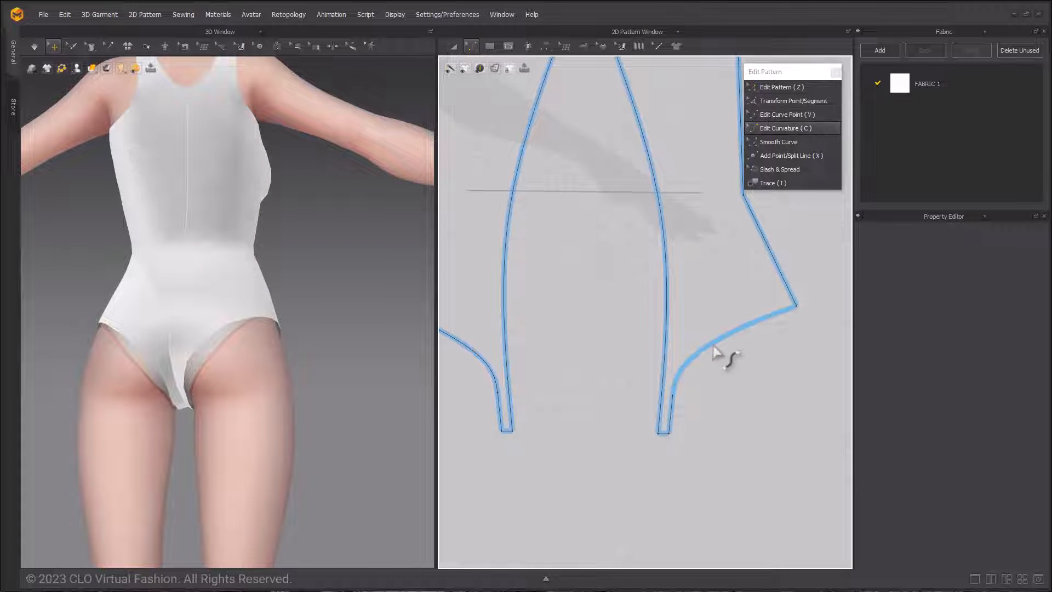
click(724, 362)
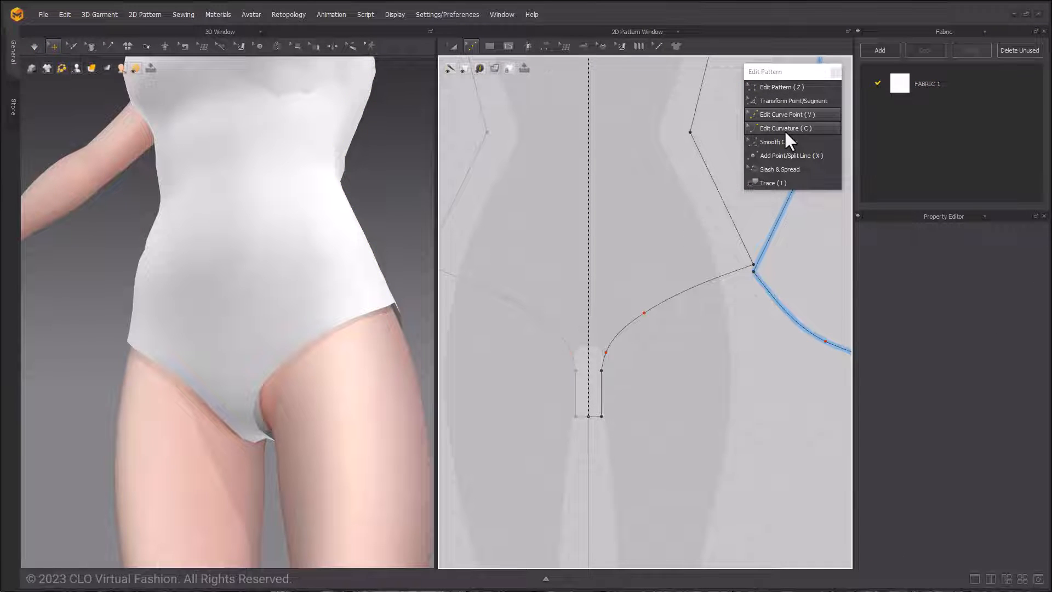
click(604, 369)
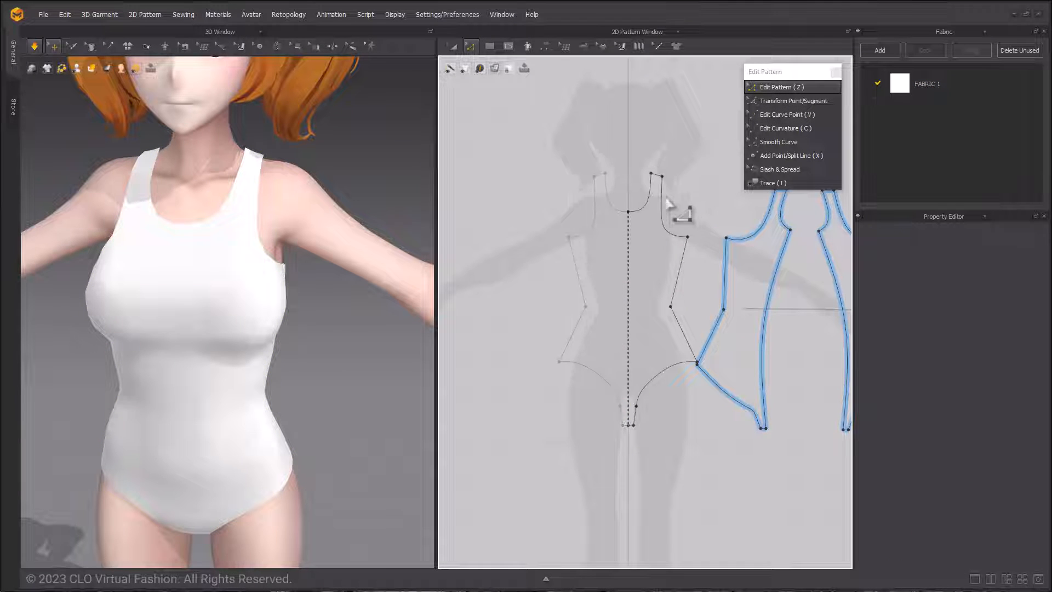
Select the neckline and armhole lines and tick Elastic in the Property Editor
click(640, 185)
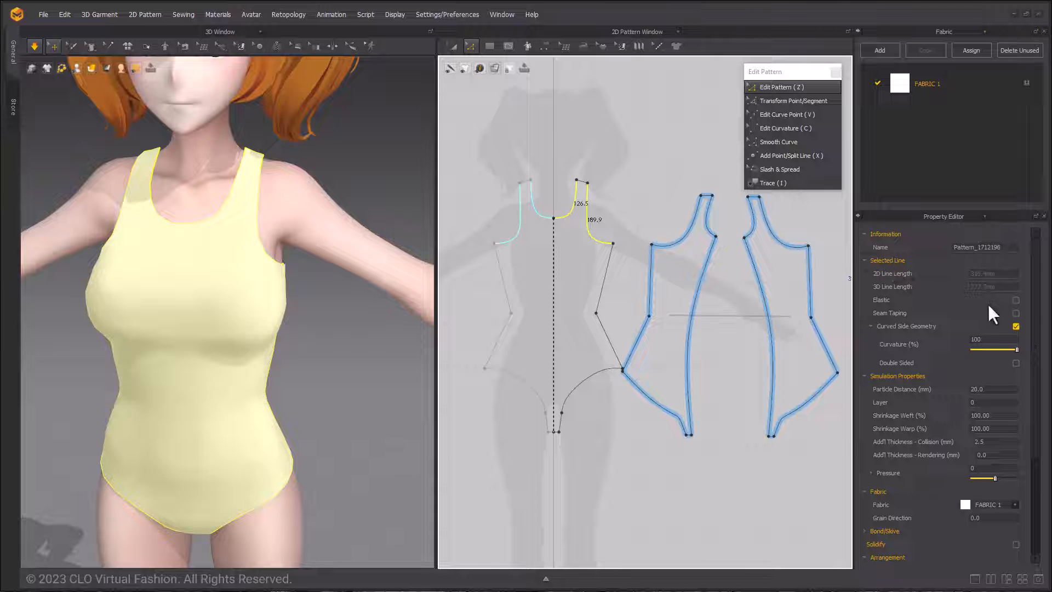
click(1015, 300)
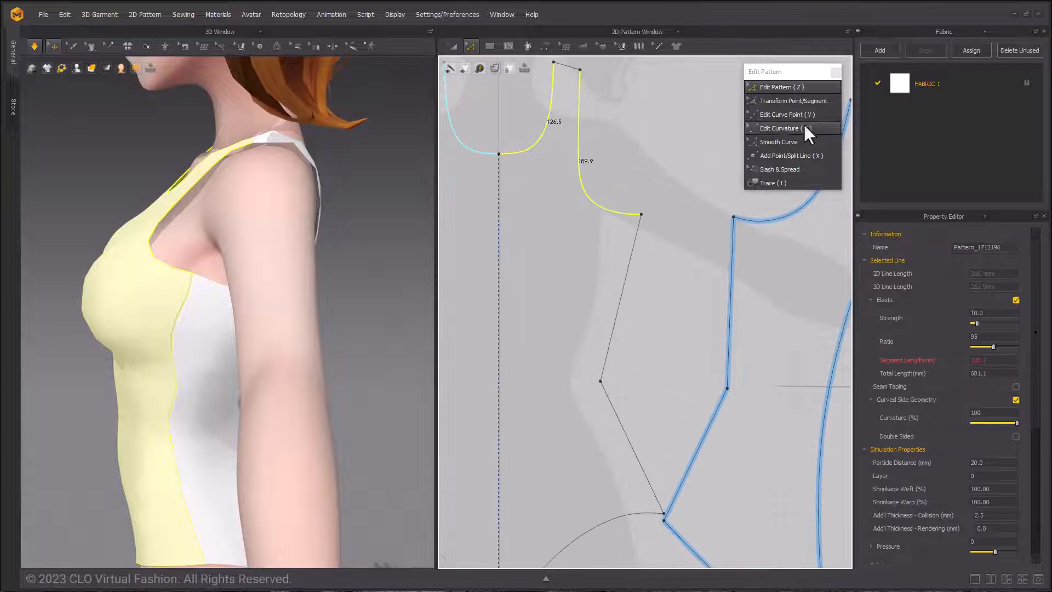
Round the front armhole curve and select the shoulder strap's top edge for transforming
click(785, 114)
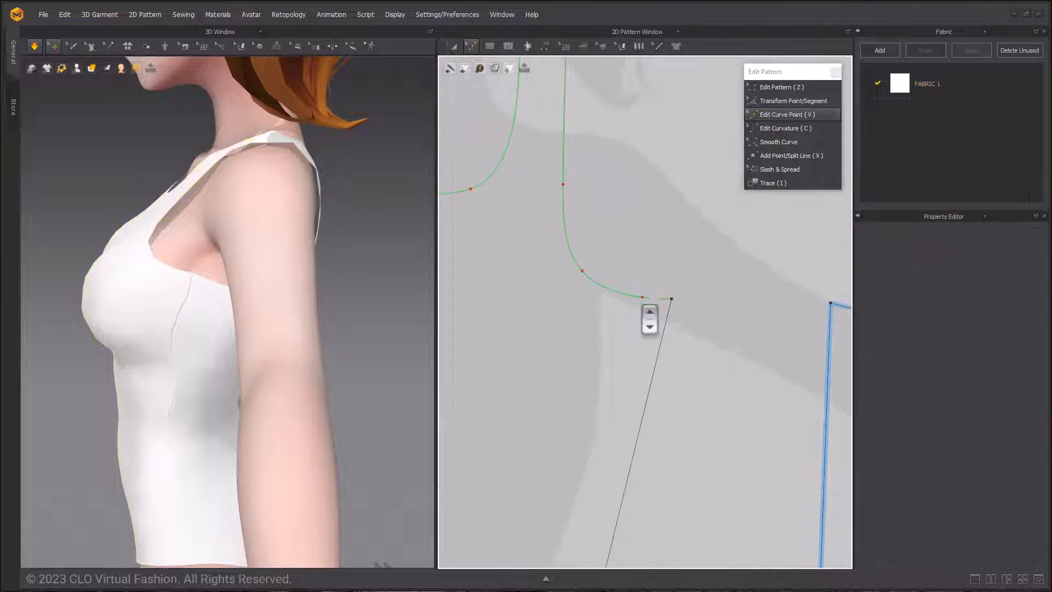
drag(649, 320, 666, 302)
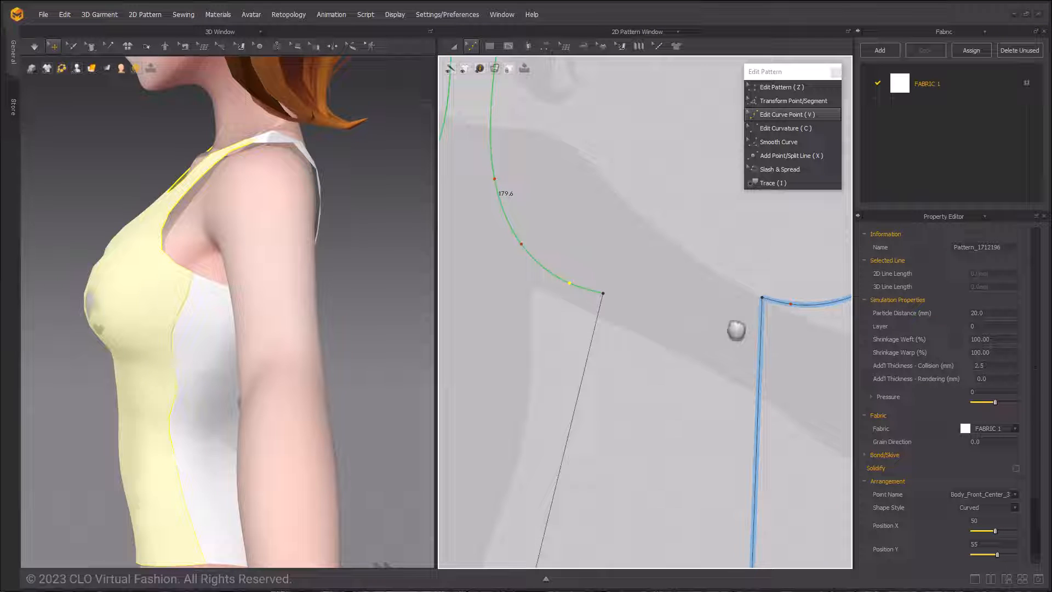
click(779, 300)
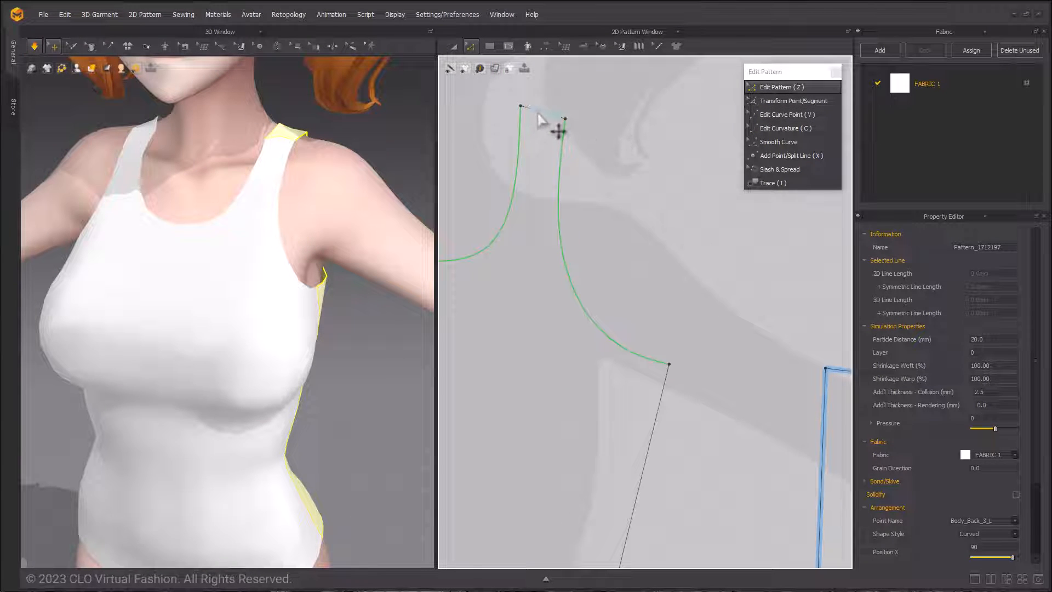
click(793, 101)
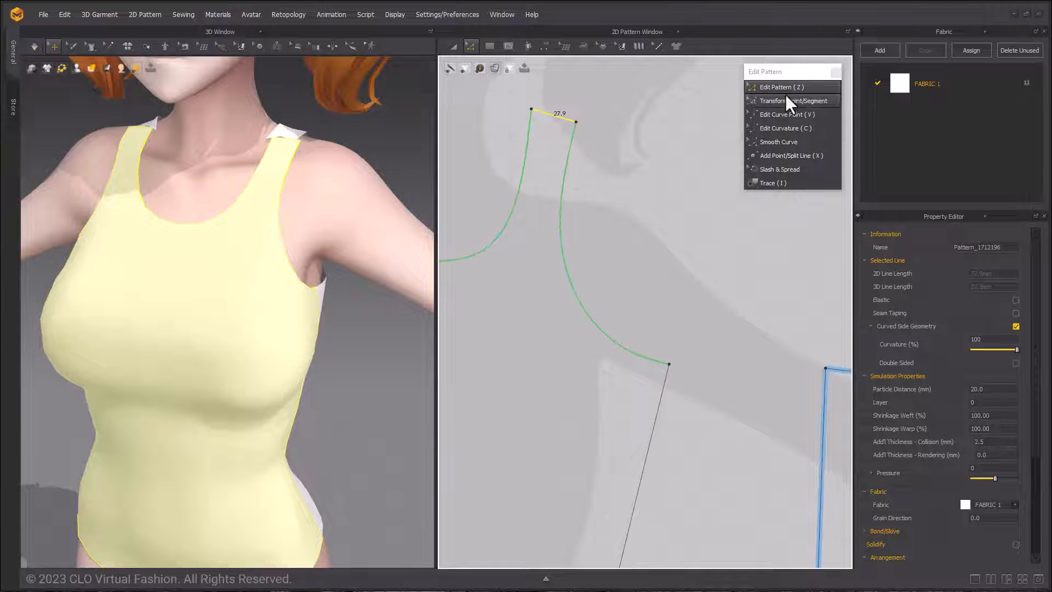
click(782, 114)
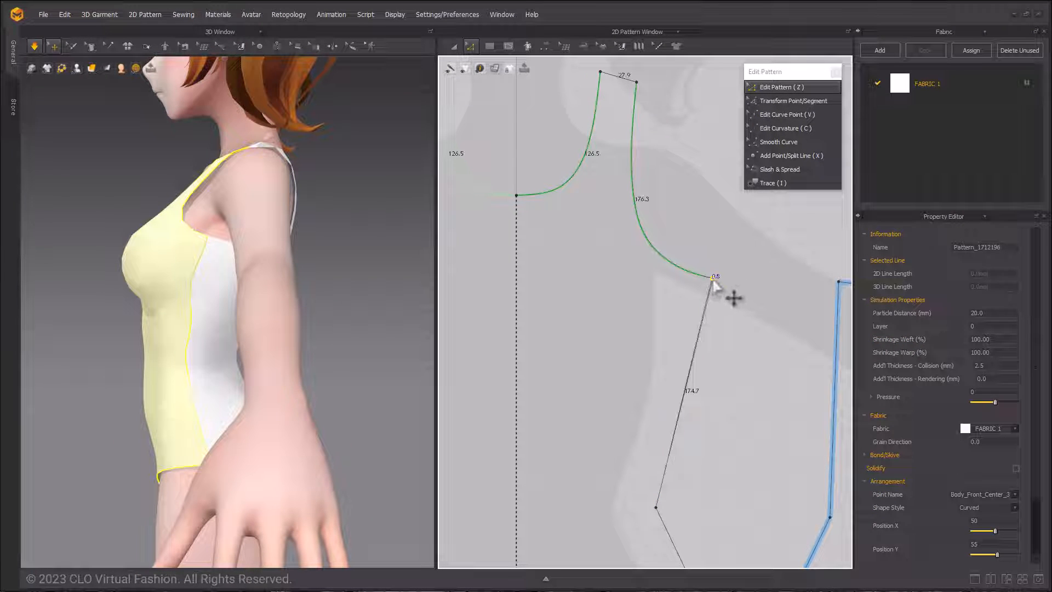
Shift the front underarm point outward, then switch to Edit Curvature for the armhole
drag(715, 277, 728, 277)
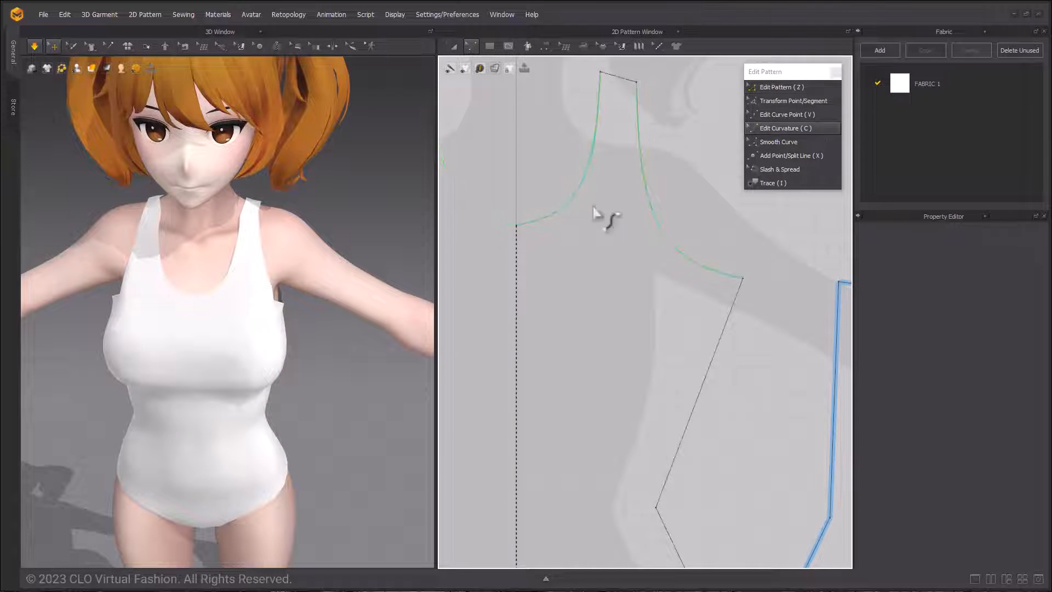
click(597, 168)
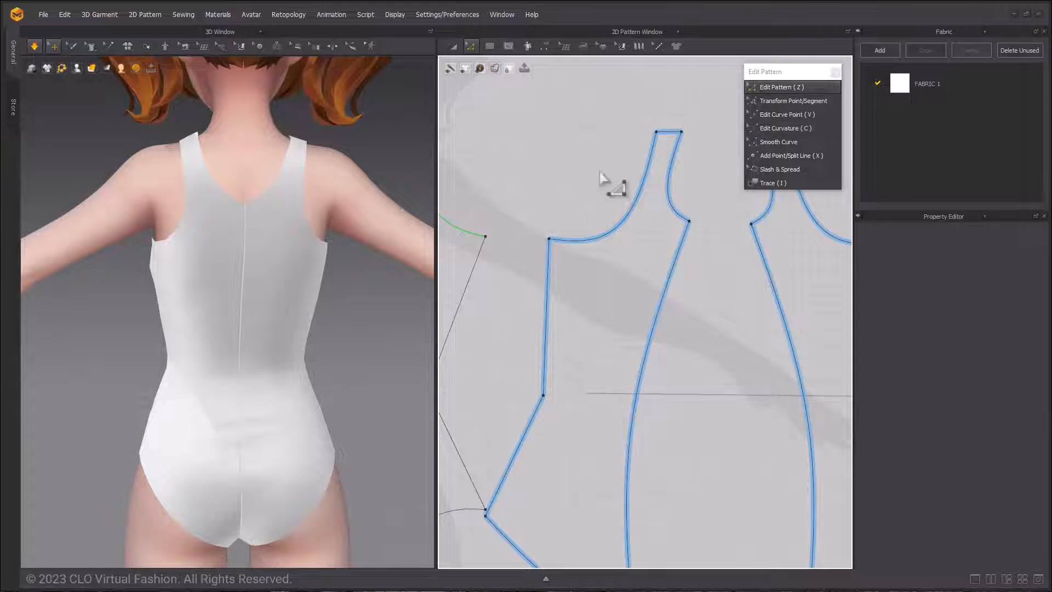
Add a curve point on the back armhole and drag its lower point upward
click(661, 138)
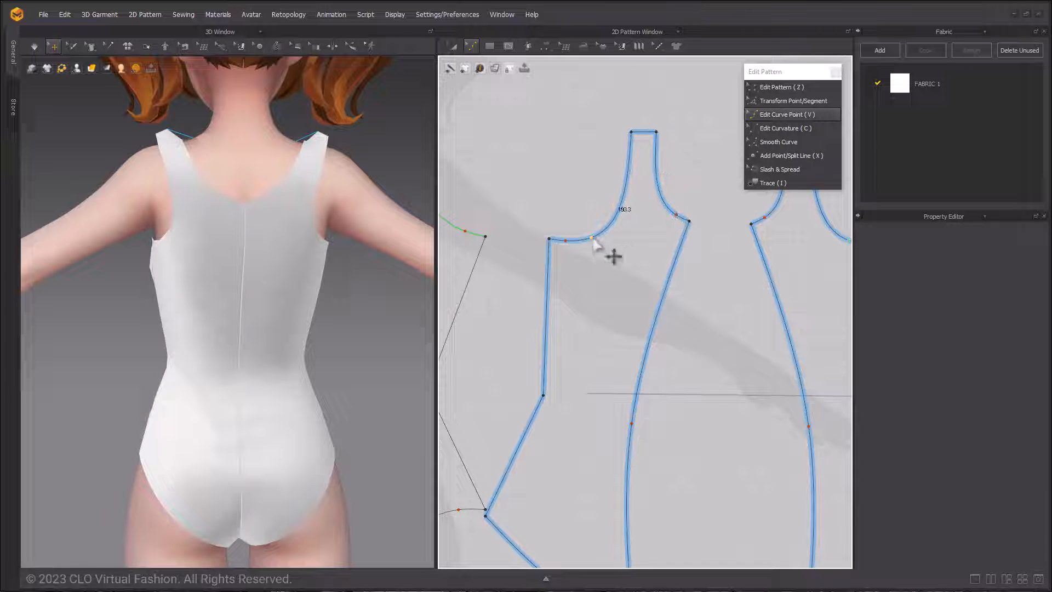
click(592, 240)
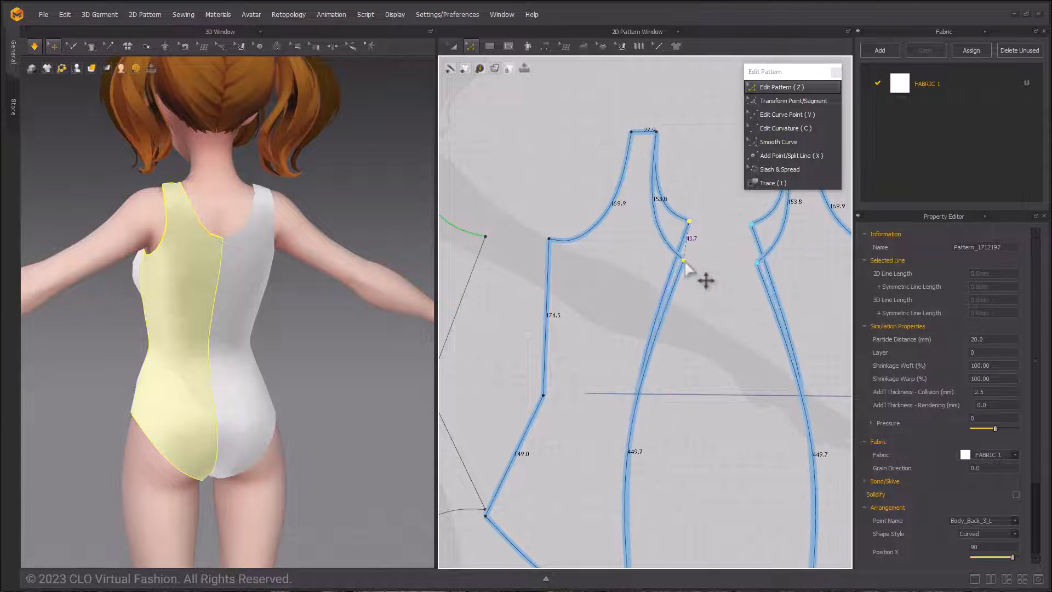
drag(683, 259, 695, 230)
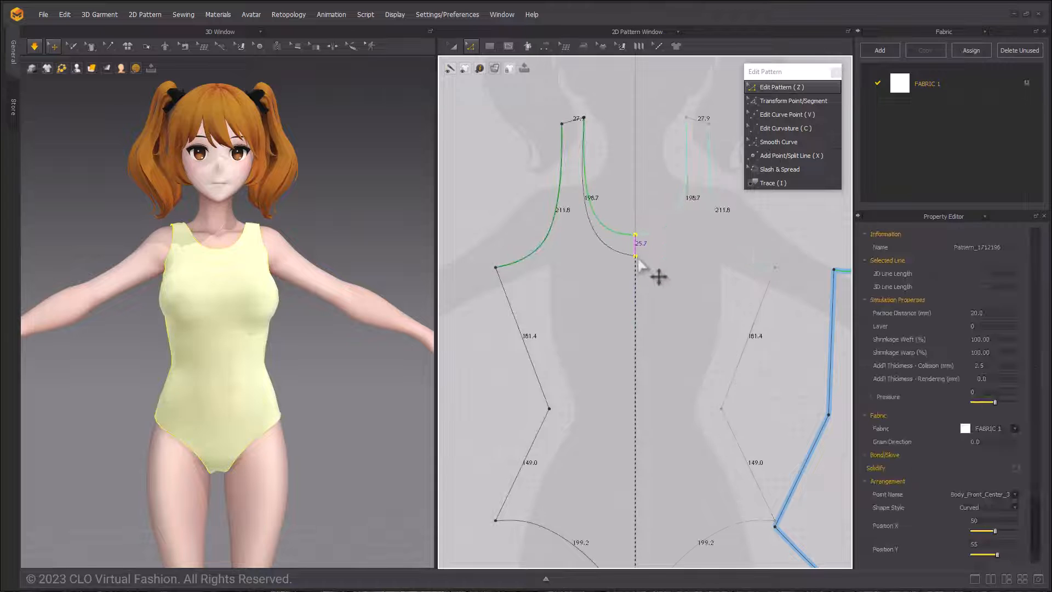
Drag the centre-front neckline point upward in the 2D Pattern window
drag(636, 263, 636, 273)
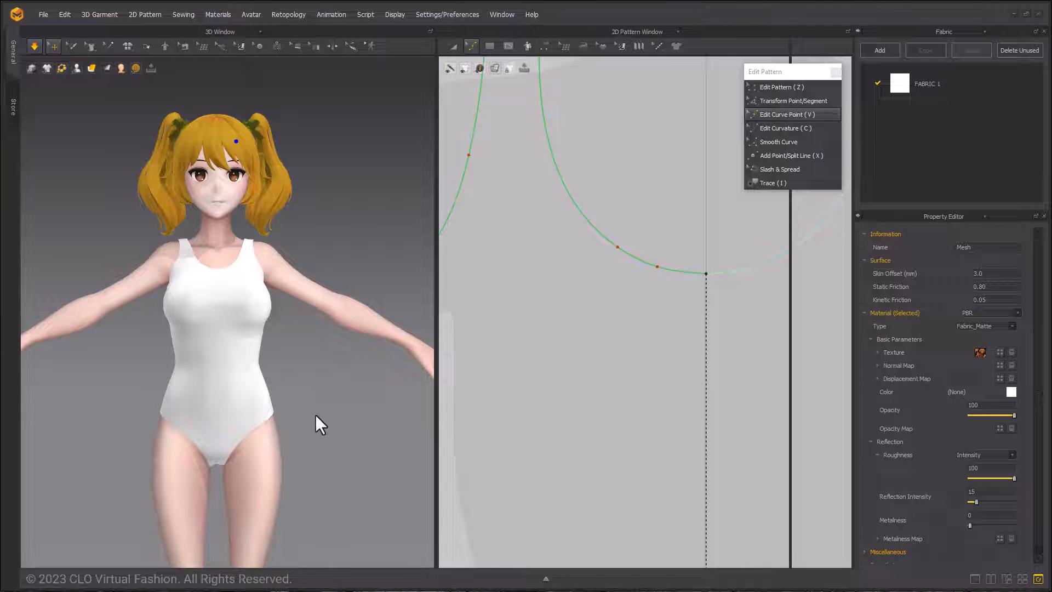
mouse_move(354, 430)
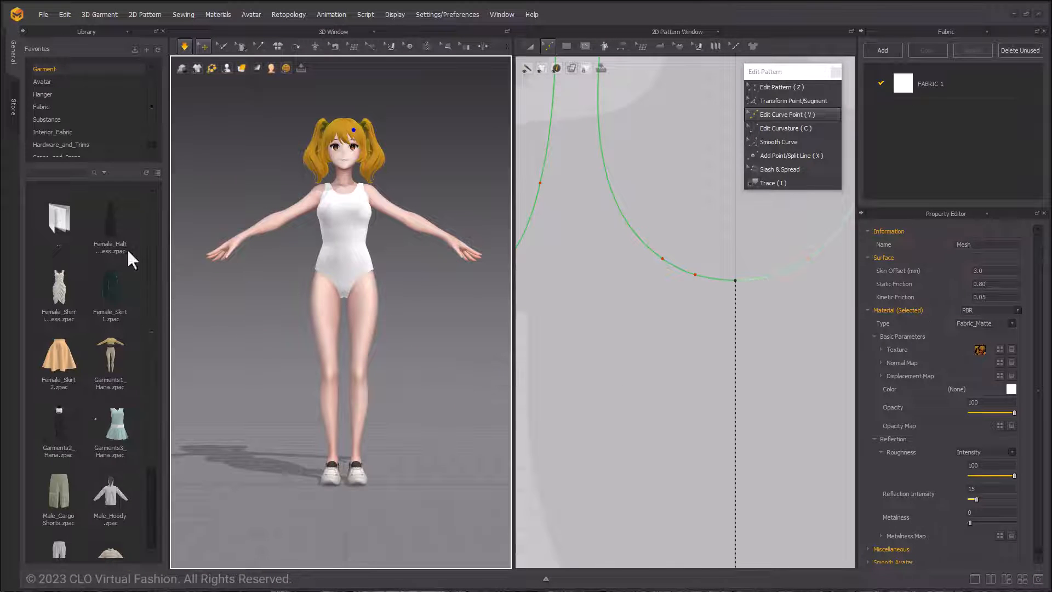
Open the Avatar folder under Favorites in the Library window
click(41, 81)
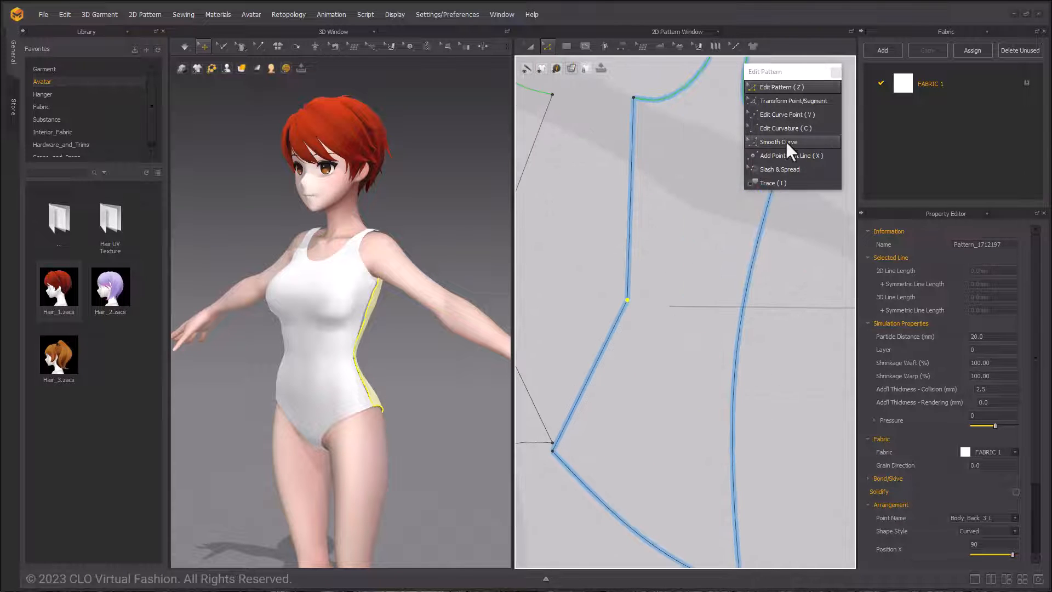
Activate Smooth Curve for the back side seam line
click(777, 141)
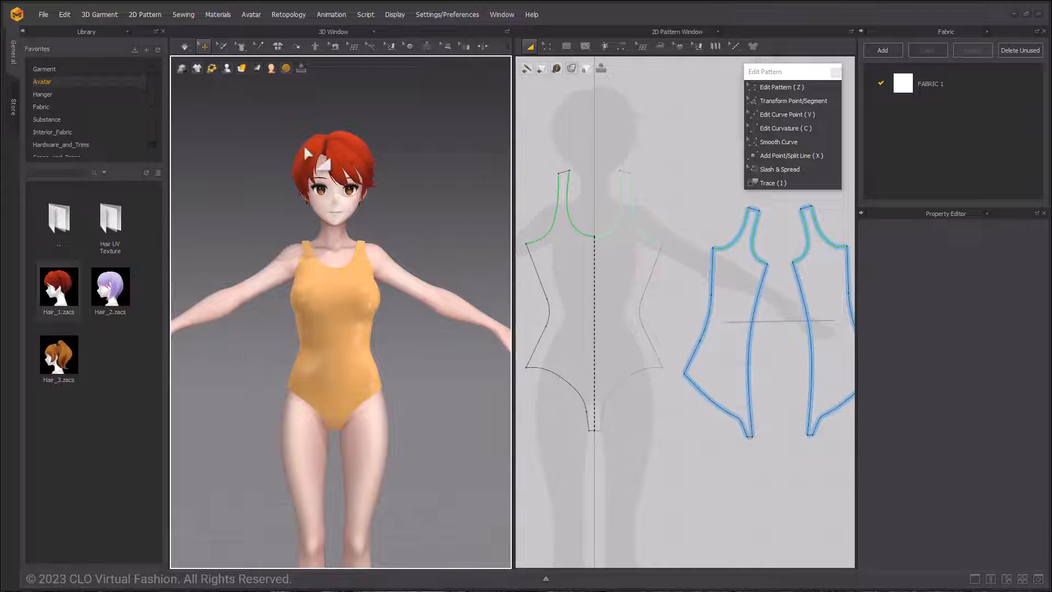
Save the project as 'swimsuit' in the Desktop/summer beach folder
click(43, 15)
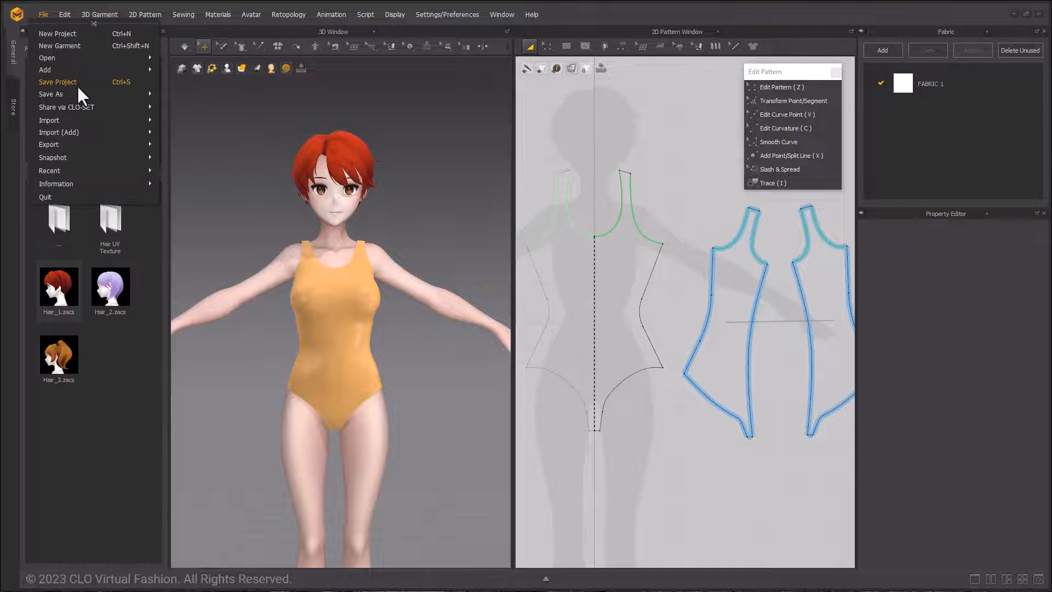
click(57, 82)
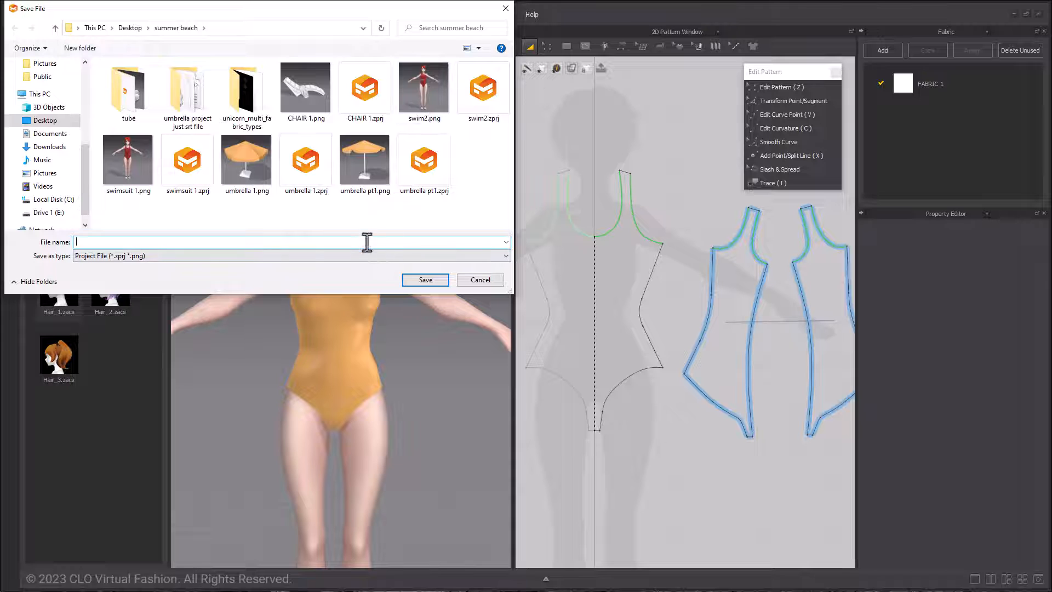
text(s)
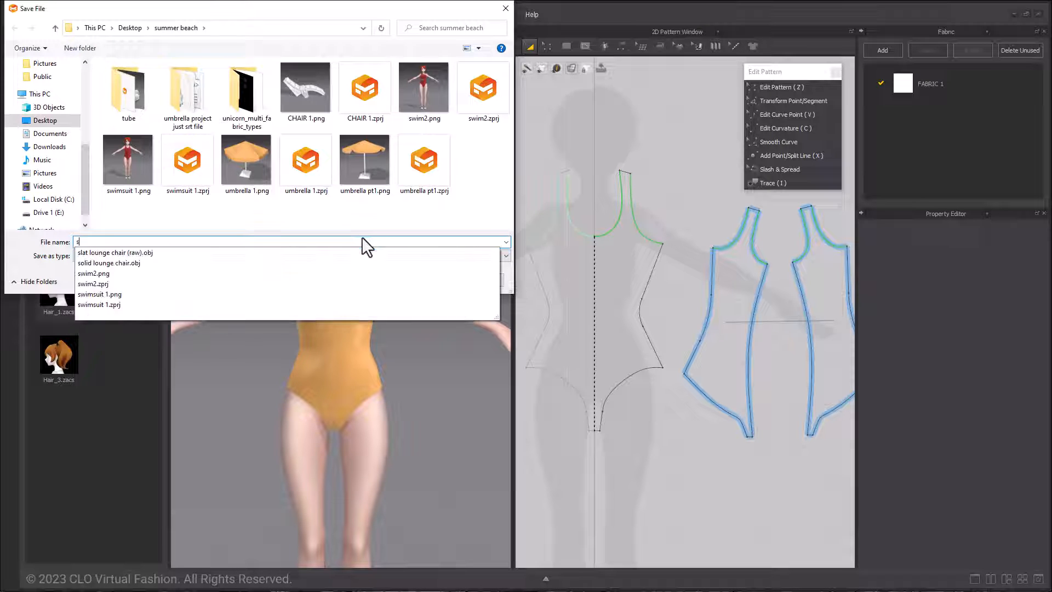
text(swimsuit)
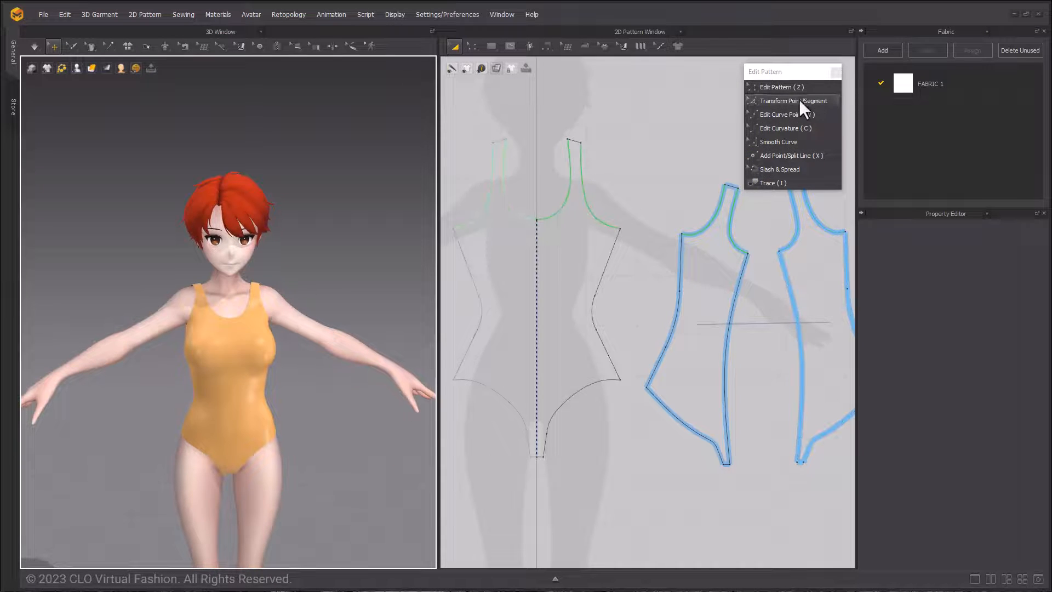
Choose Transform Point/Segment and select a point on the back pattern
click(512, 45)
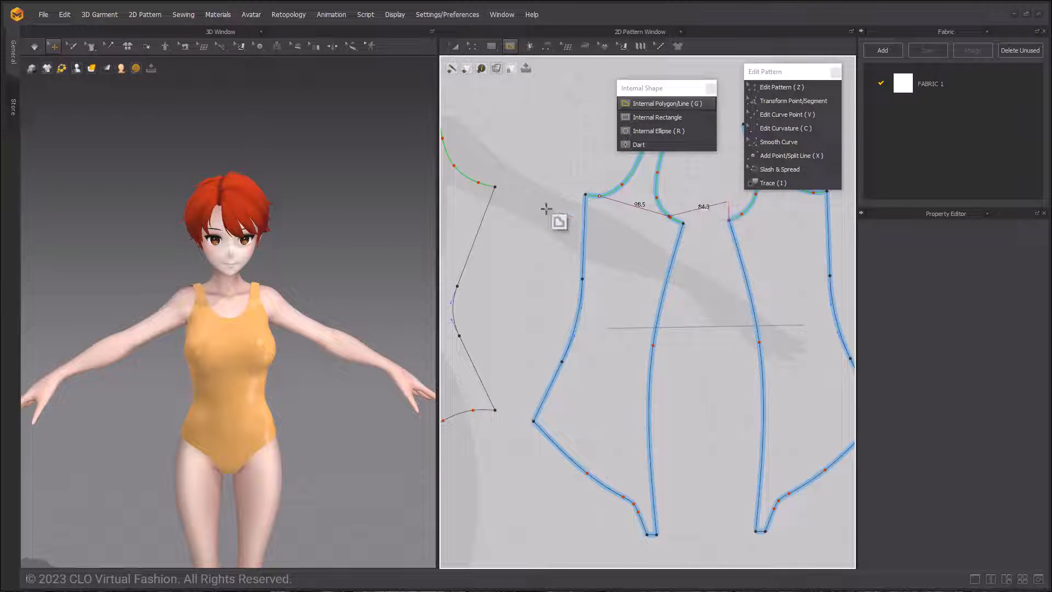
mouse_move(319, 342)
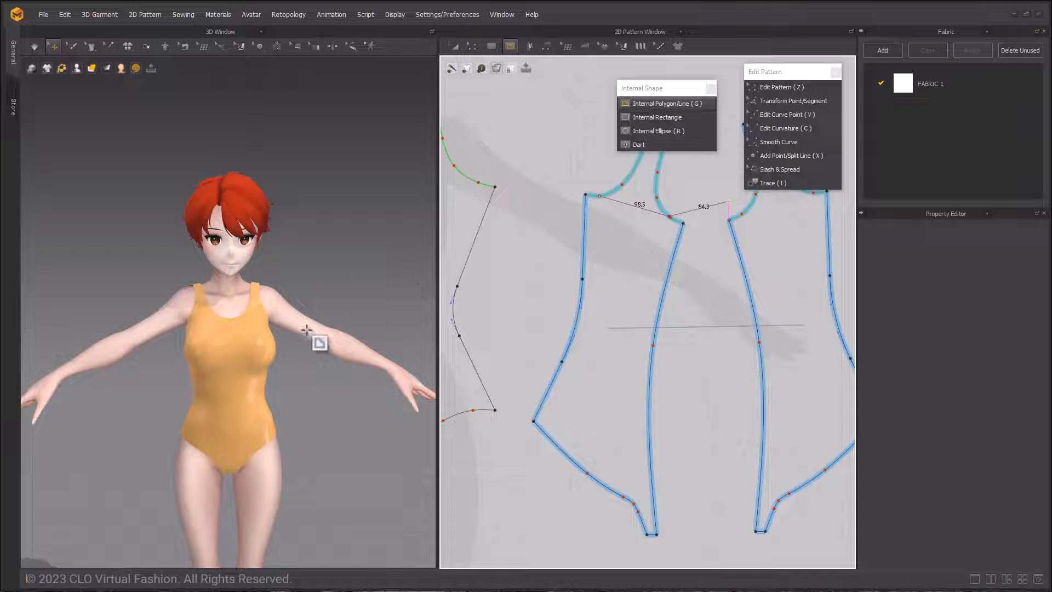
click(630, 195)
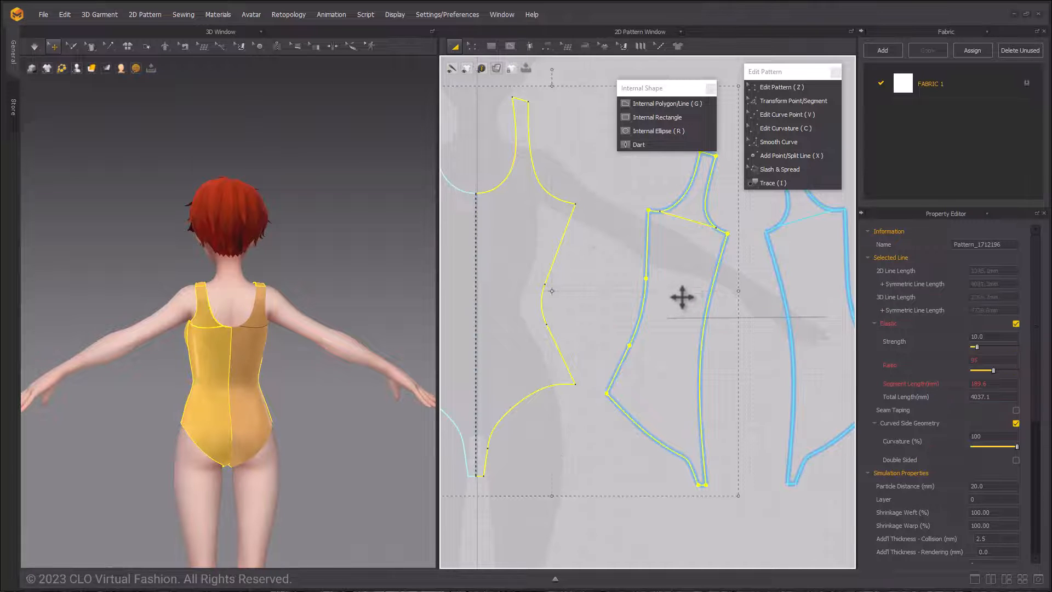
Deselect the back pattern before drawing the internal line
right_click(681, 297)
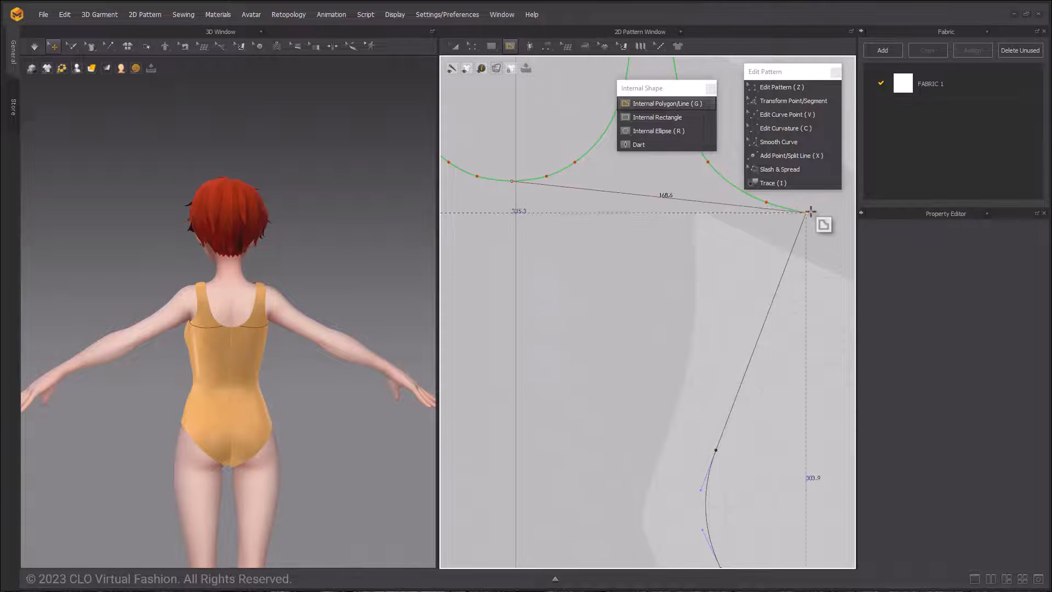
Draw the internal line from the back armhole curve toward the side corner
drag(812, 211, 791, 243)
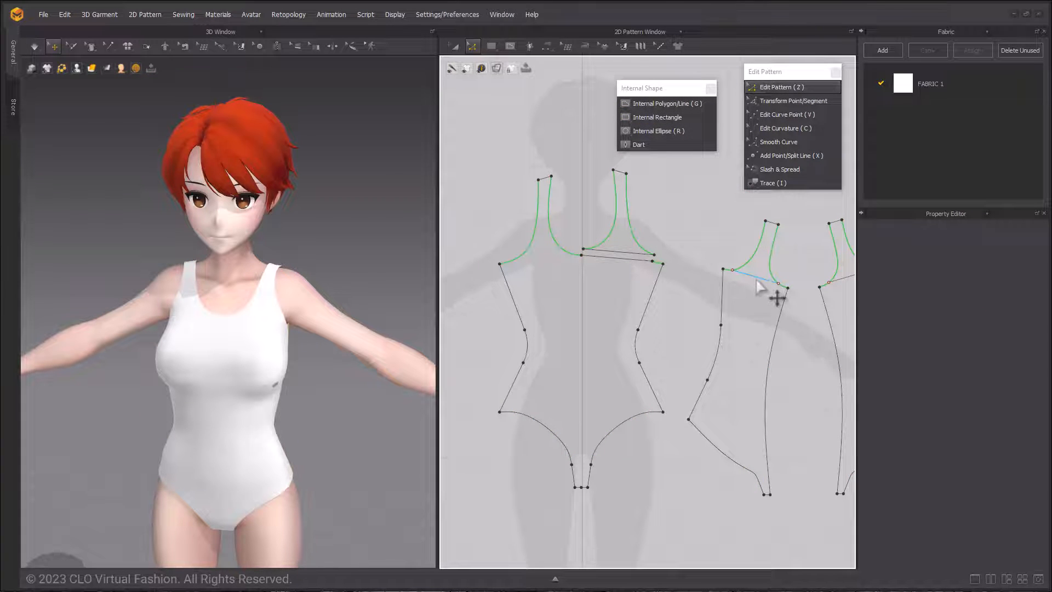
Enable Elastic on the selected neckline segment and set its ratio to 80
right_click(775, 288)
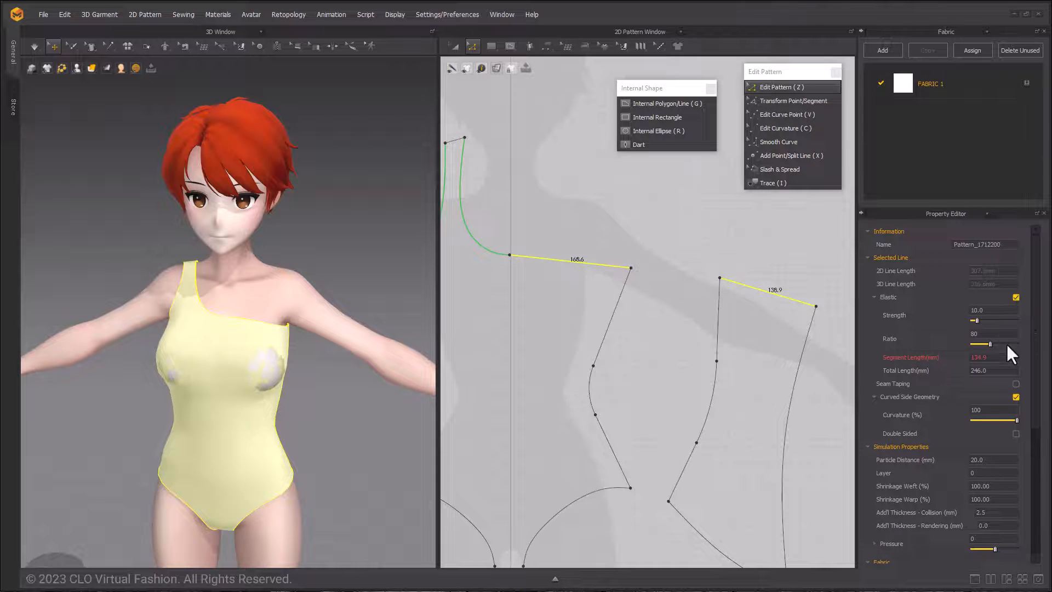
drag(984, 344, 997, 343)
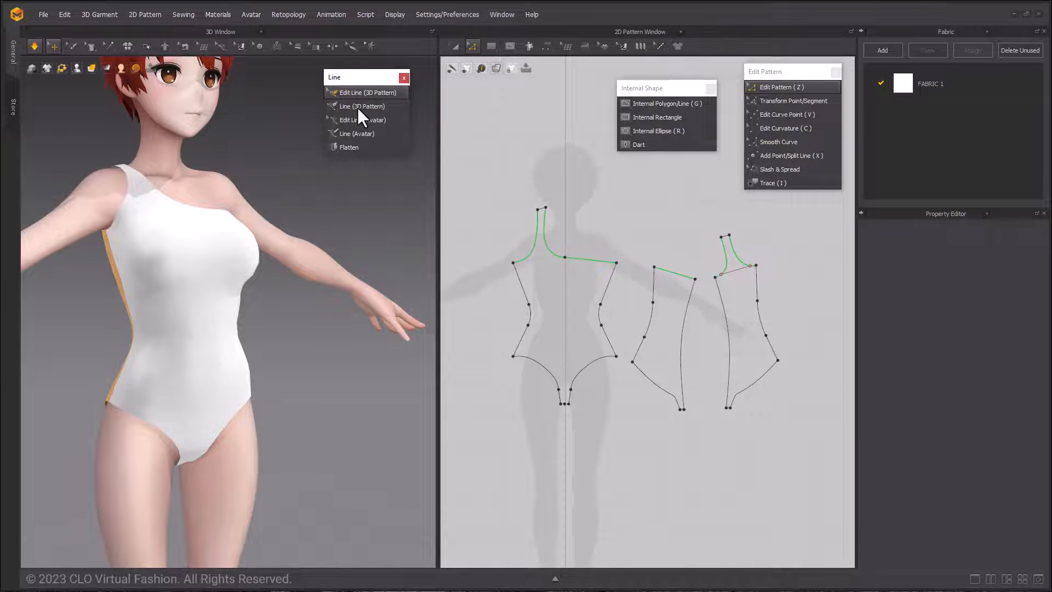
Draw two 3D pattern lines around the swimsuit's waist across front, side and back pieces
click(361, 105)
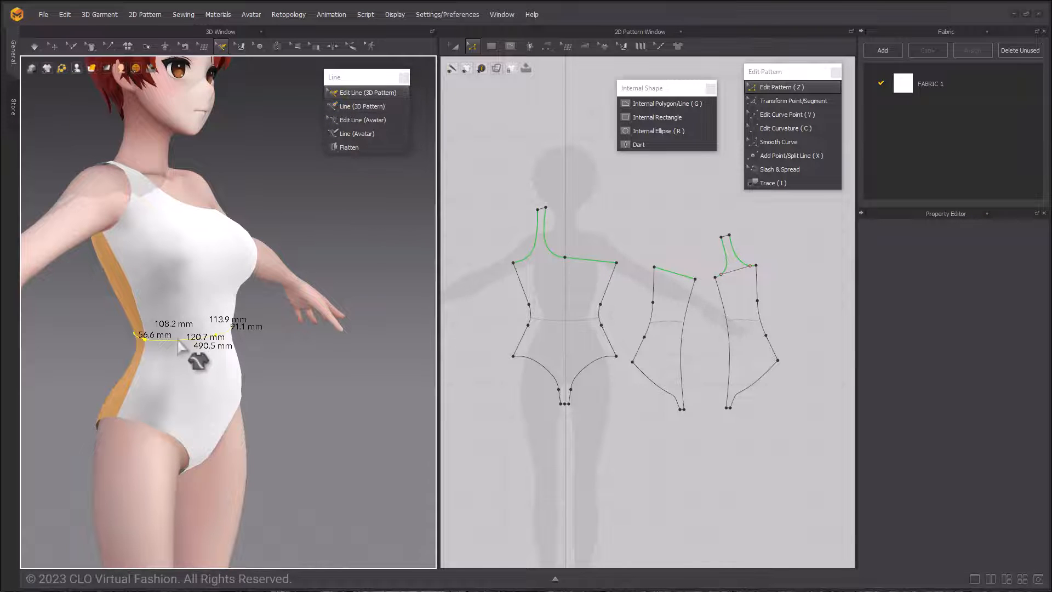
right_click(200, 353)
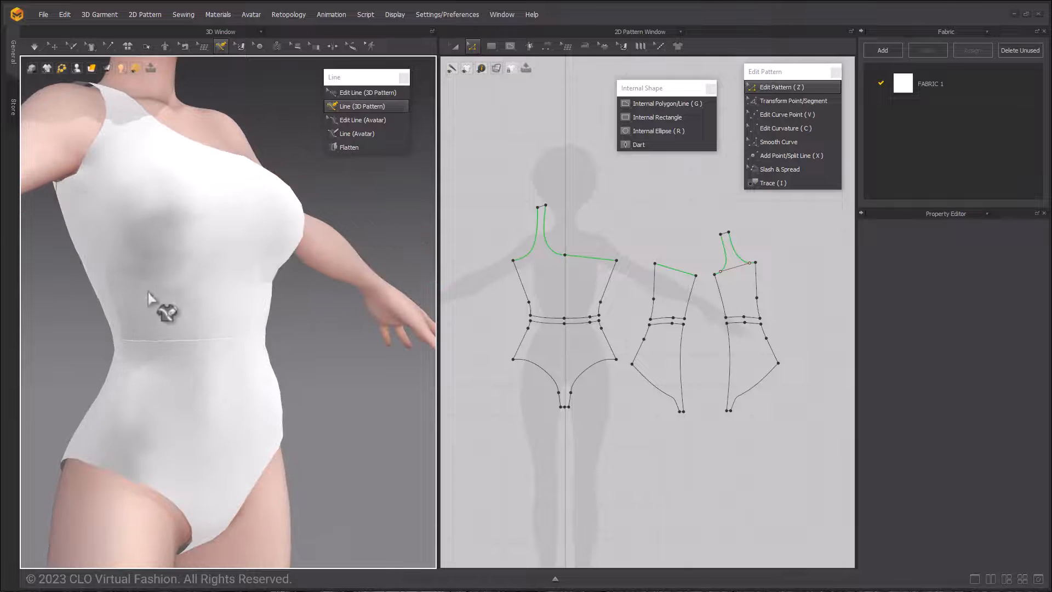
Draw a line above the front waist band, curve it down, and convert it to an internal shape
drag(151, 298, 195, 305)
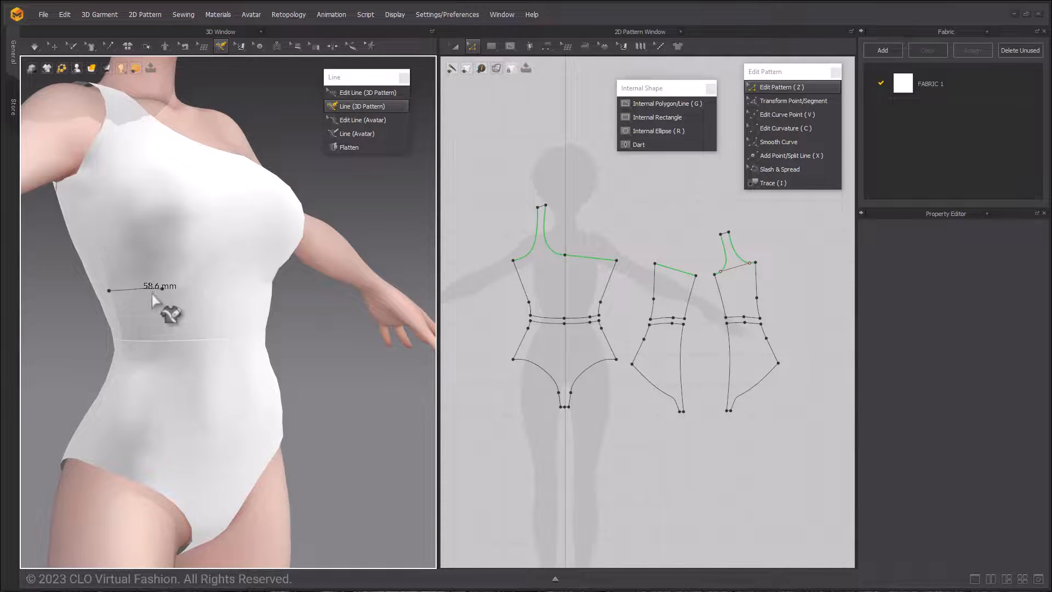
mouse_move(131, 319)
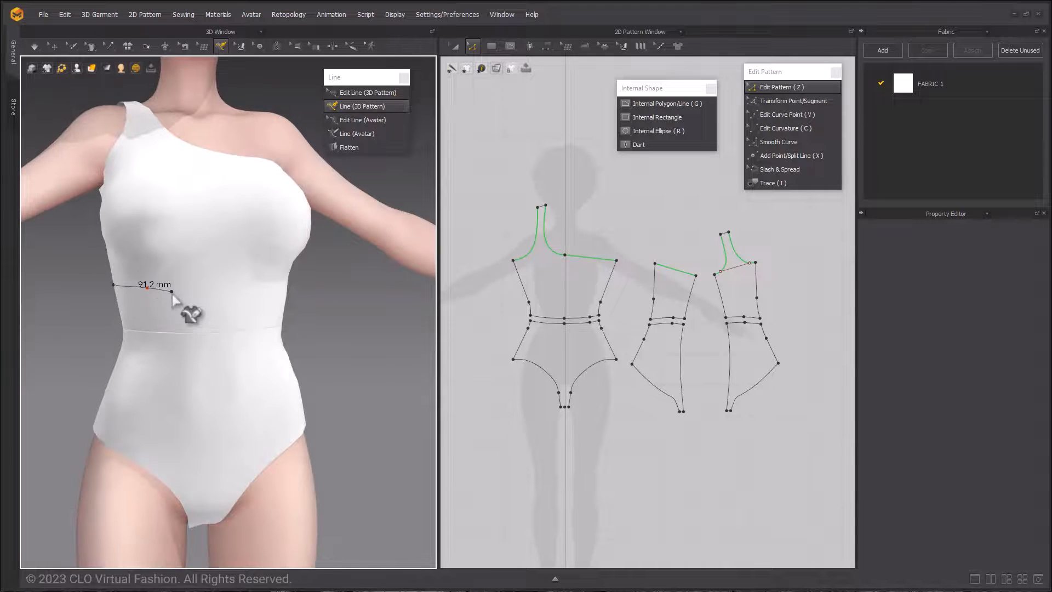
drag(171, 290, 182, 302)
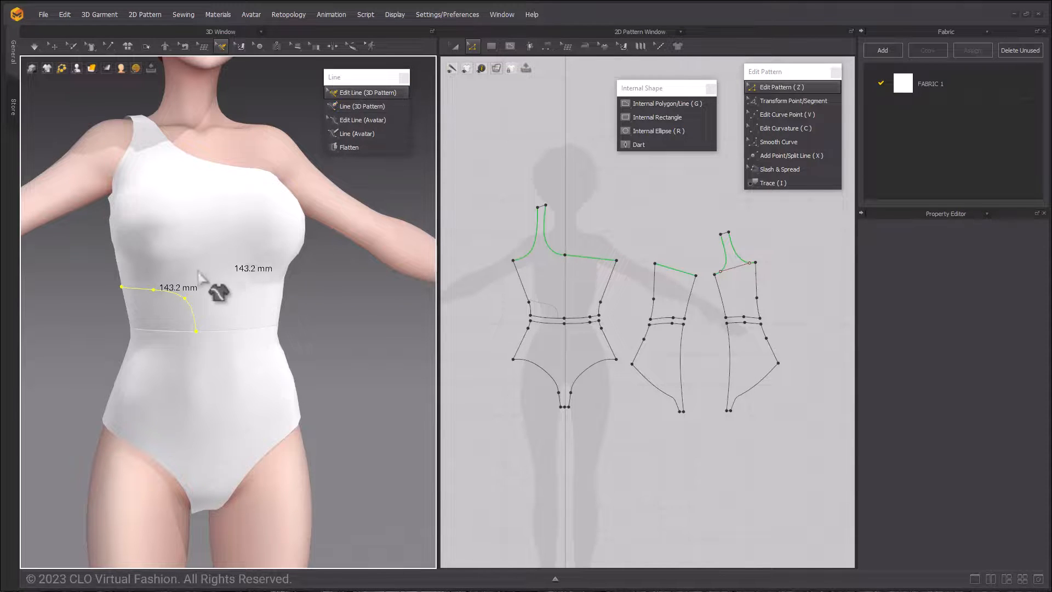
right_click(218, 292)
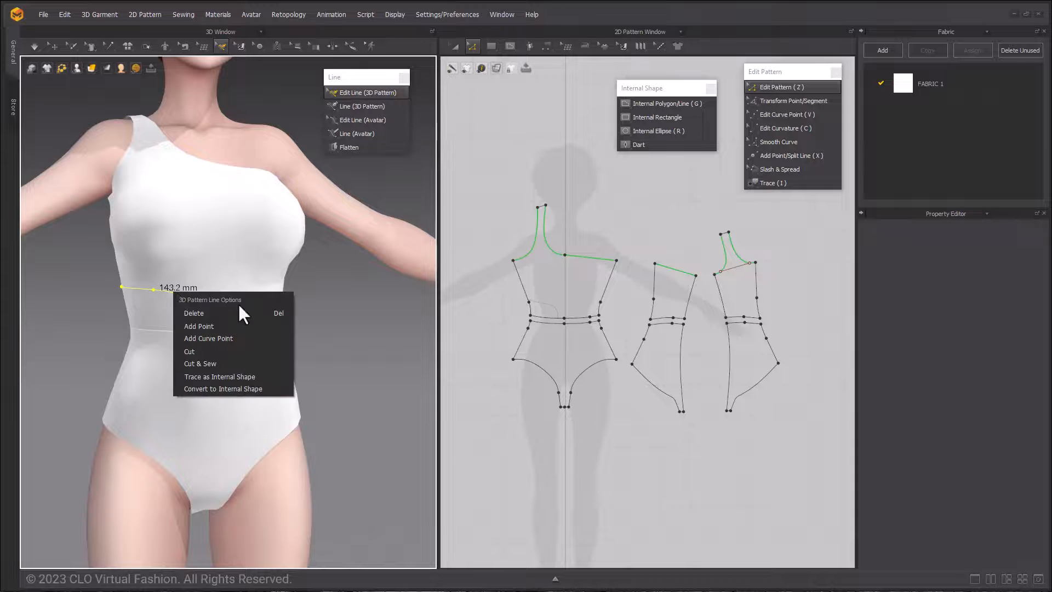
mouse_move(223, 389)
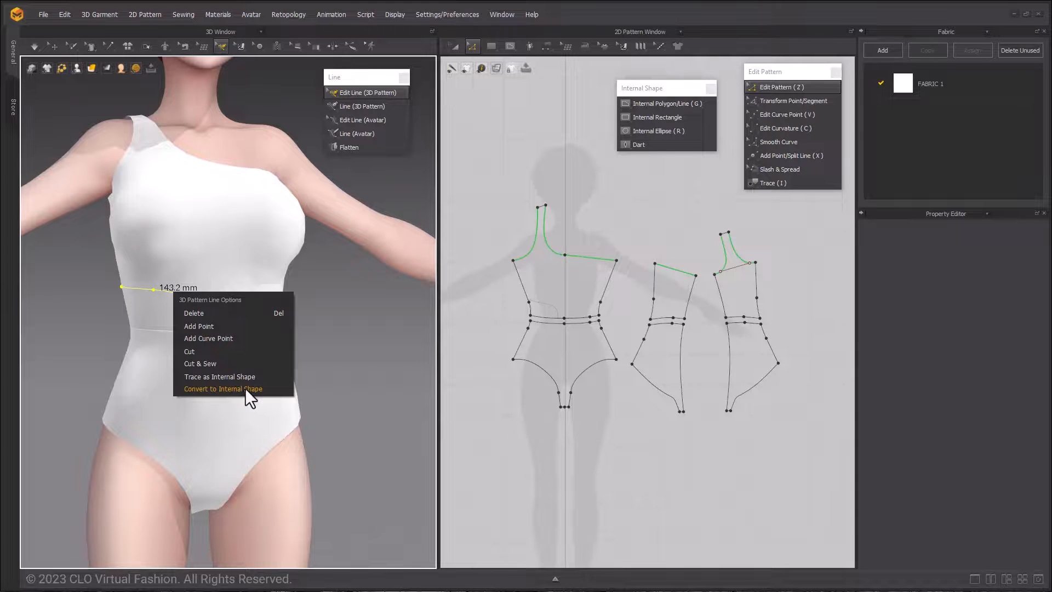
click(223, 388)
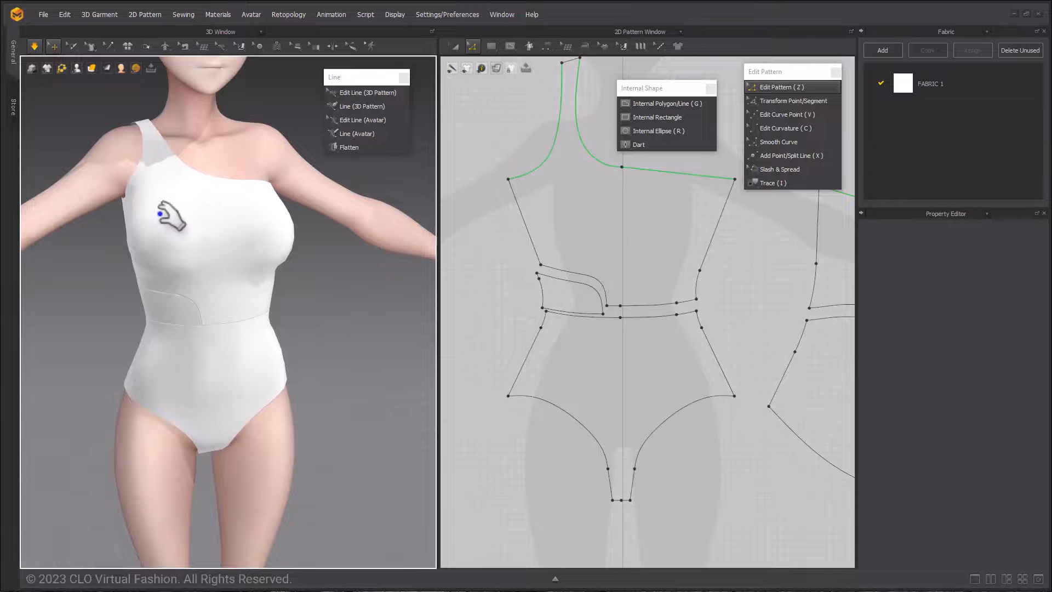
click(631, 168)
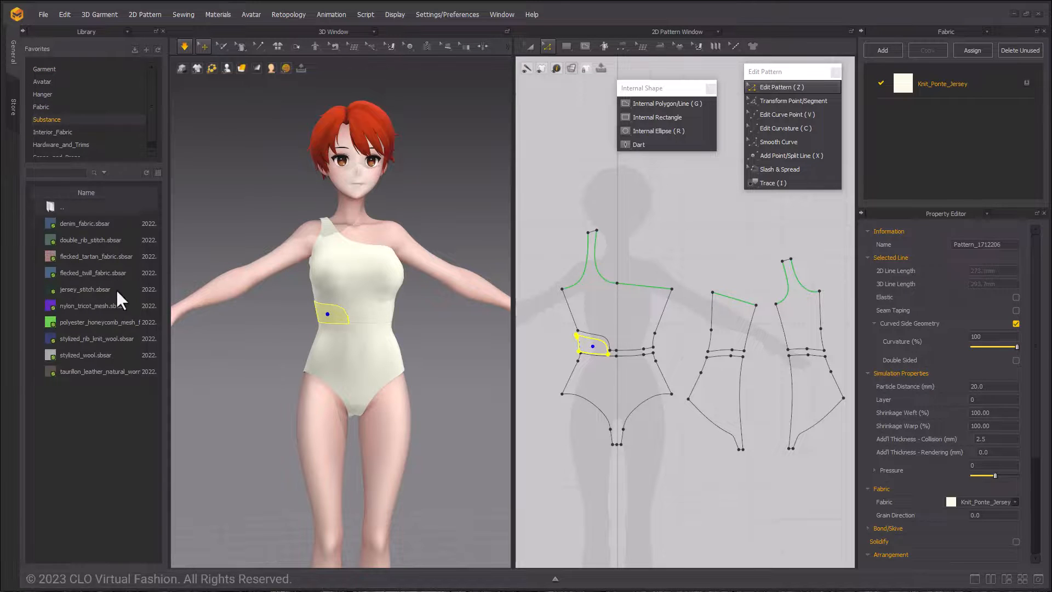
mouse_move(64, 317)
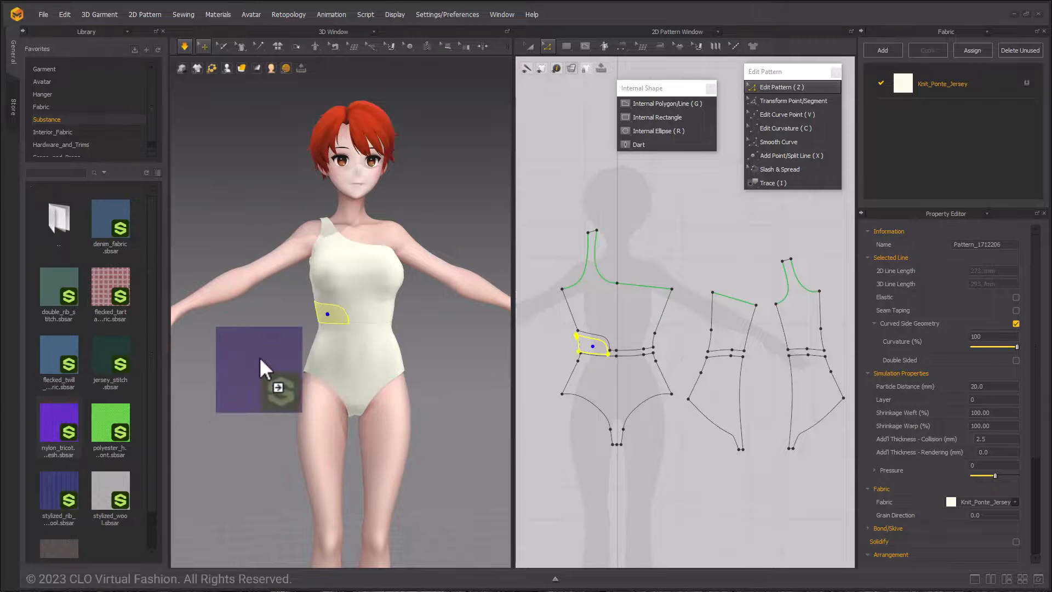
Drag nylon_tricot_mesh.sbsar from the Substance library onto the swimsuit
drag(261, 368, 336, 325)
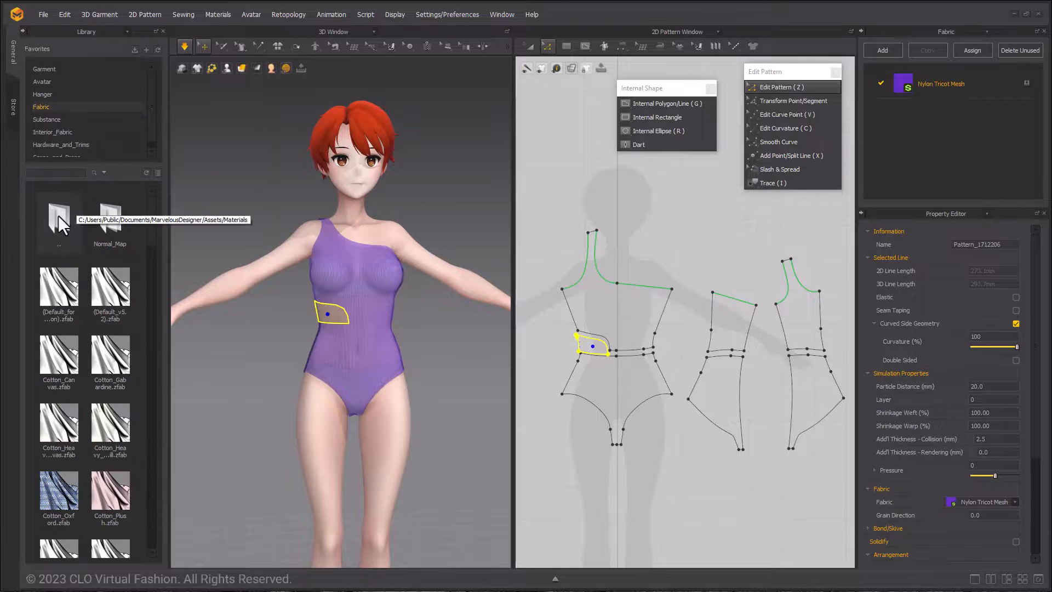
Apply Knit_Cotton_Jersey to the swimsuit body and select the Nylon Tricot Mesh fabric
click(158, 173)
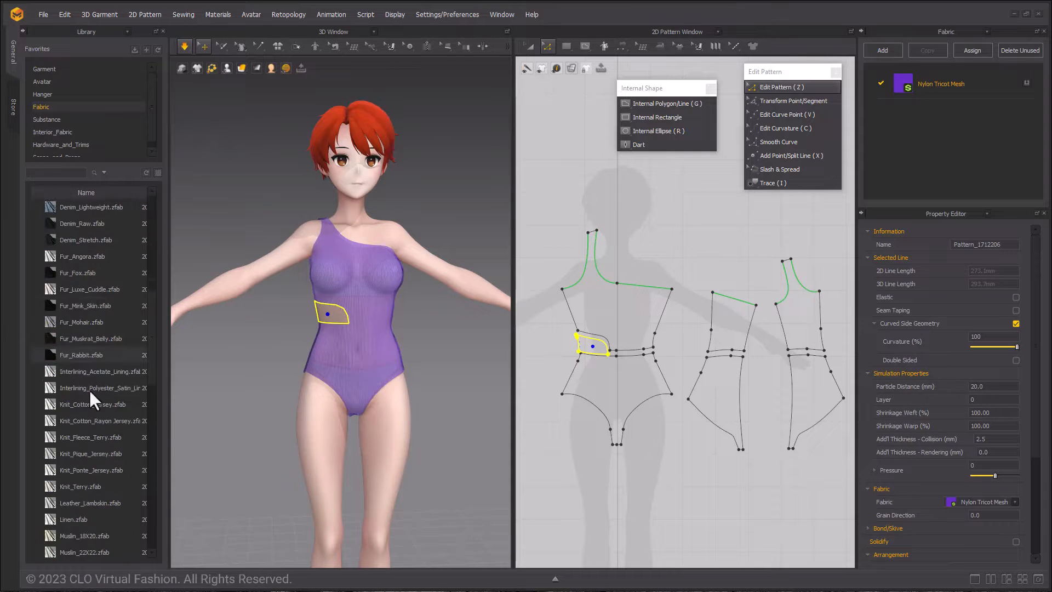
scroll(down, 3)
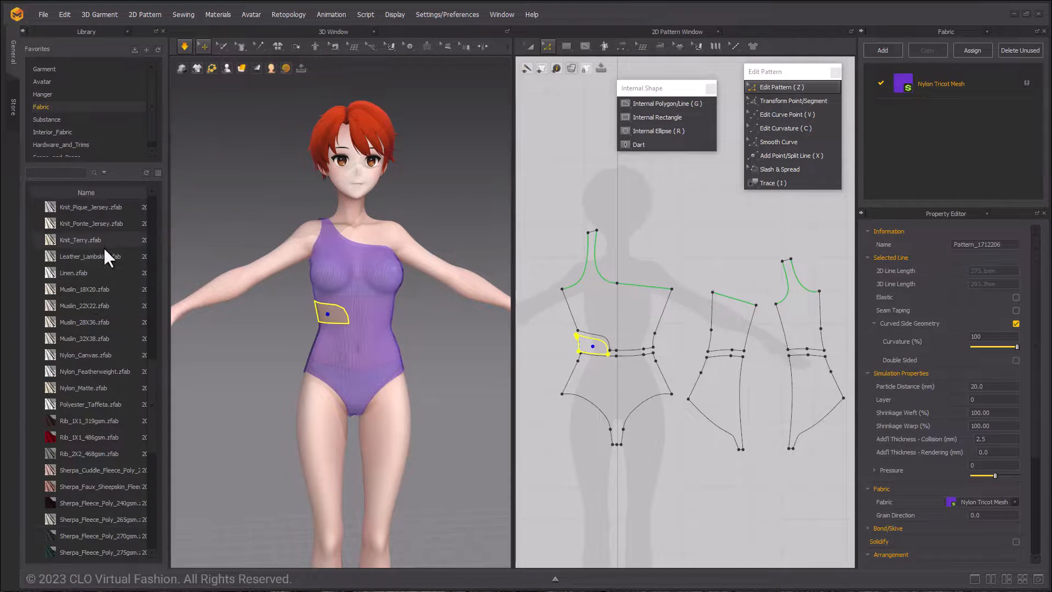
mouse_move(94, 256)
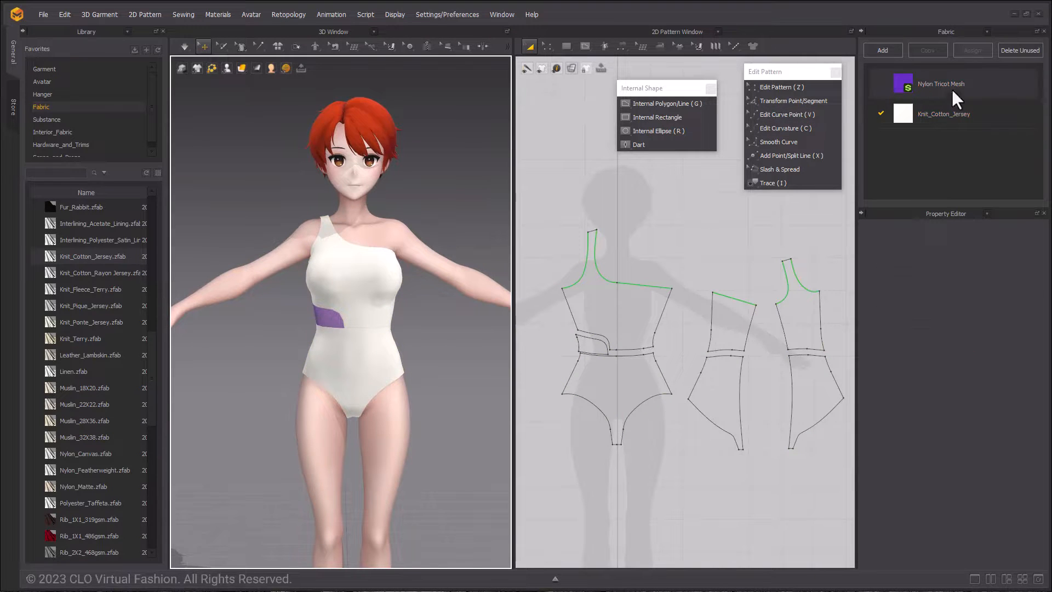
click(941, 83)
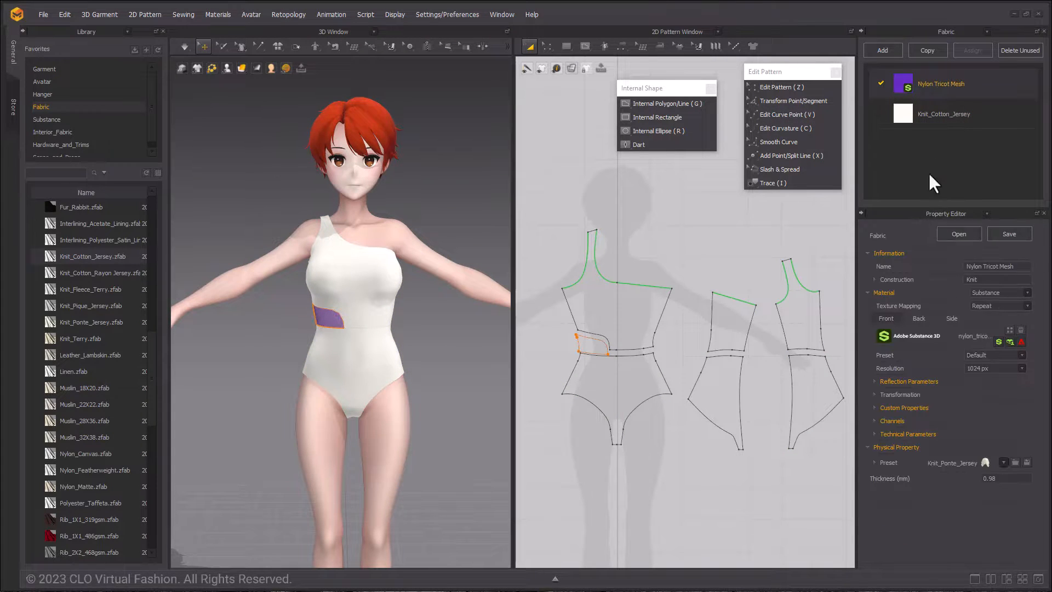
Set the Nylon Tricot Mesh fabric colour to black in Custom Properties
double_click(941, 83)
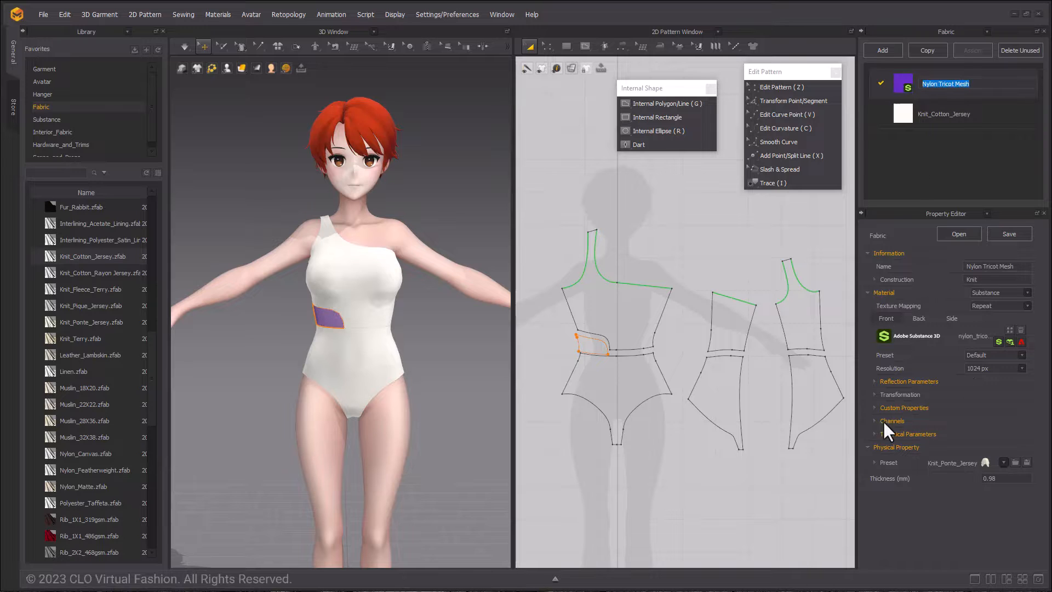
click(905, 407)
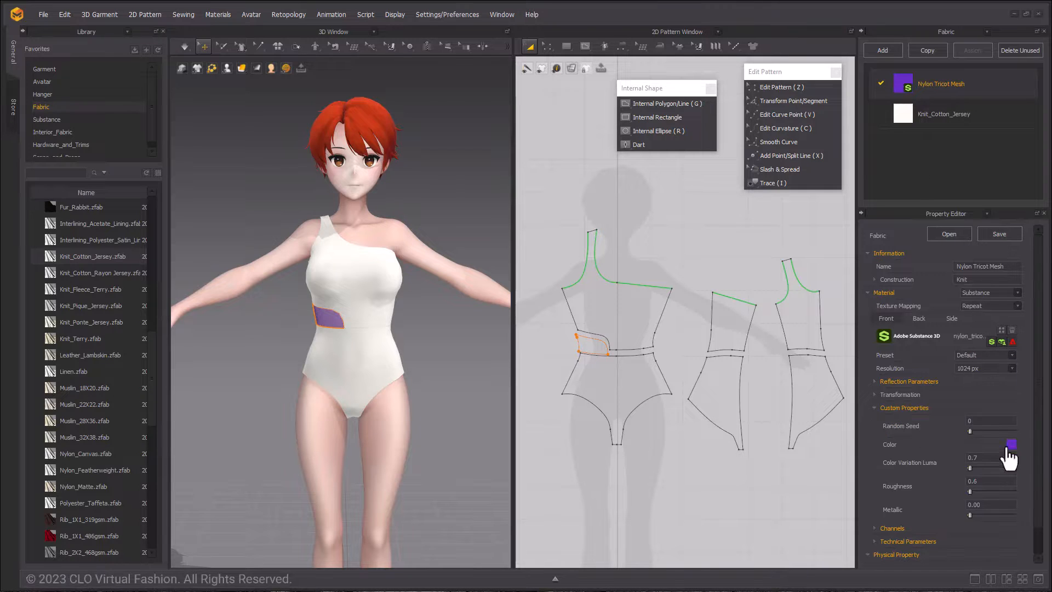
click(1012, 444)
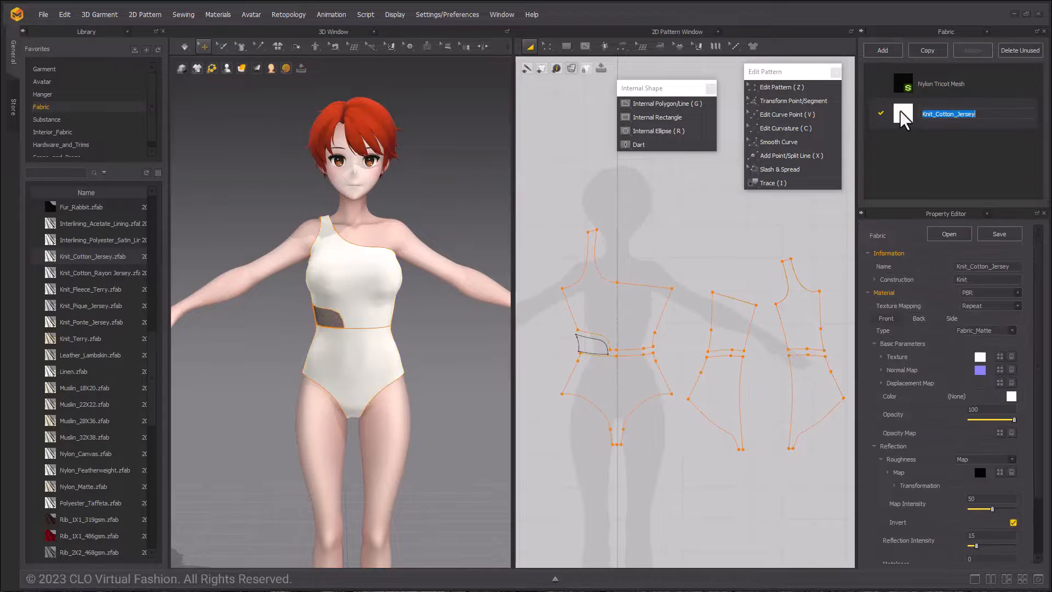
Change the Knit_Cotton_Jersey fabric colour to deep red
click(1012, 396)
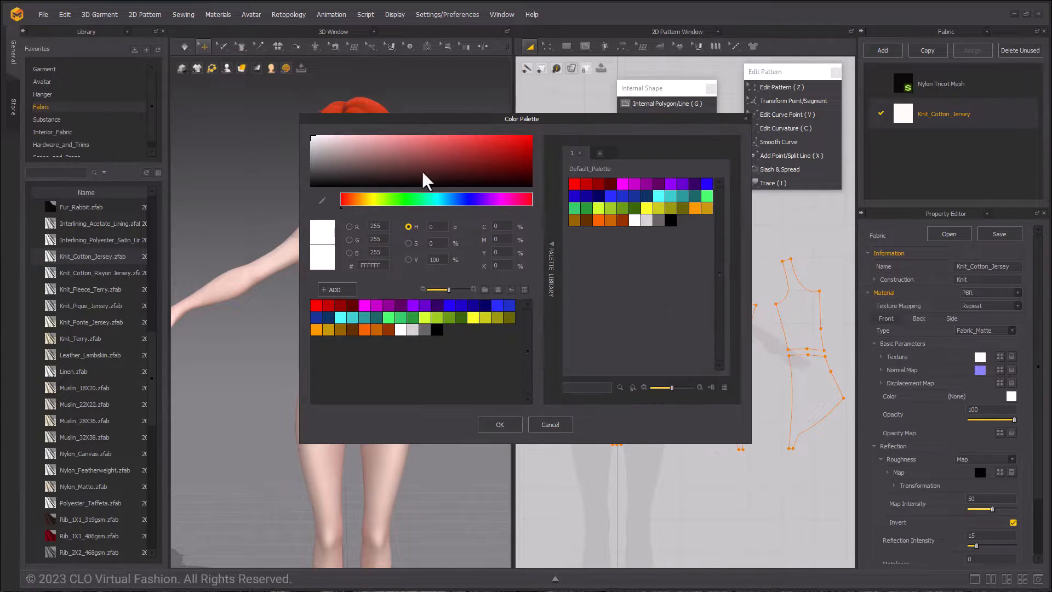
click(526, 200)
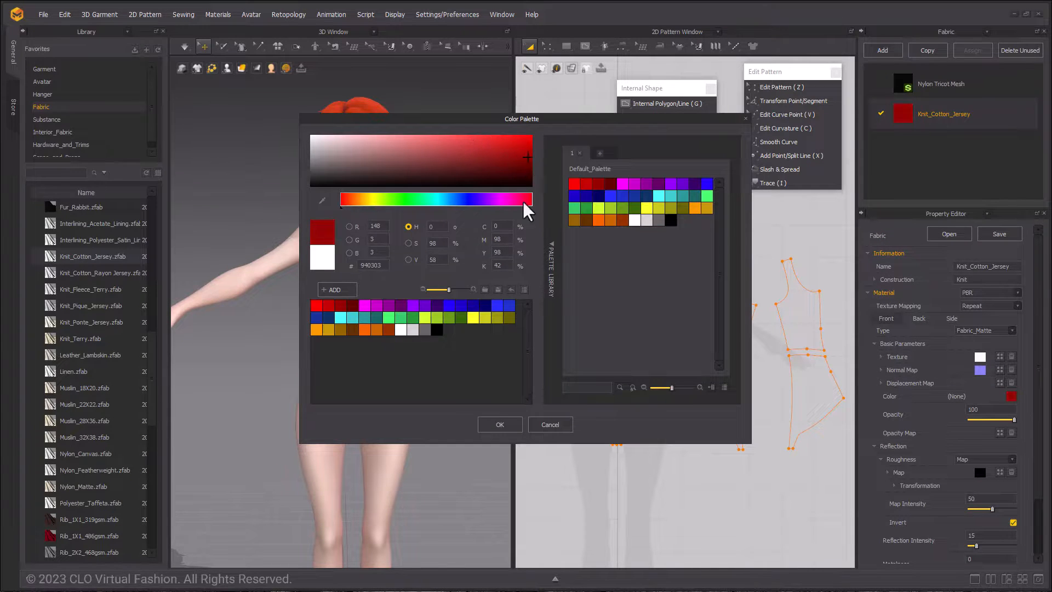
click(499, 424)
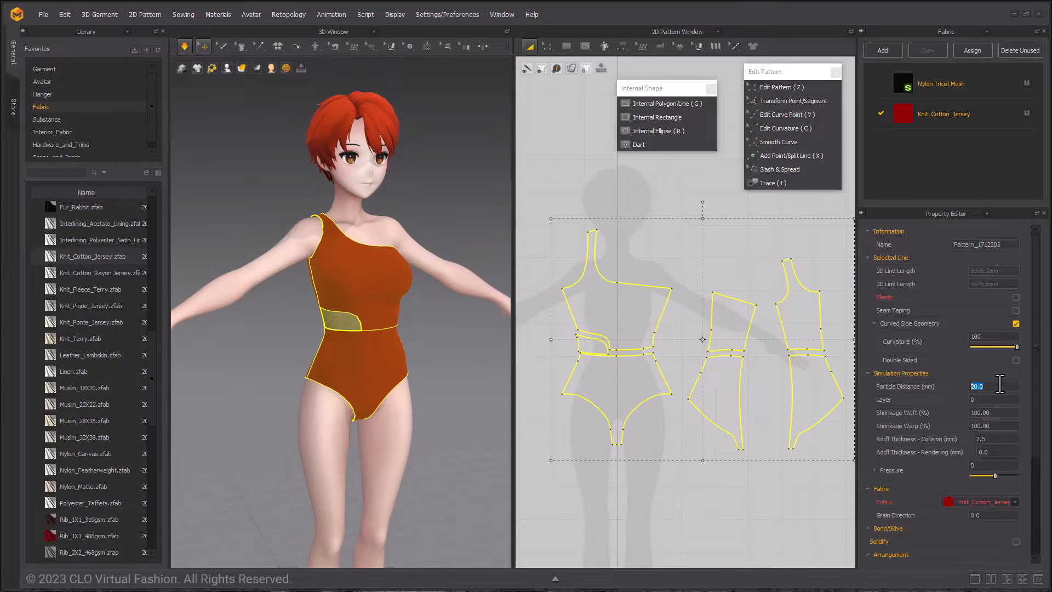
Set Particle Distance to 15 for all pieces and orbit to view the back
text(15)
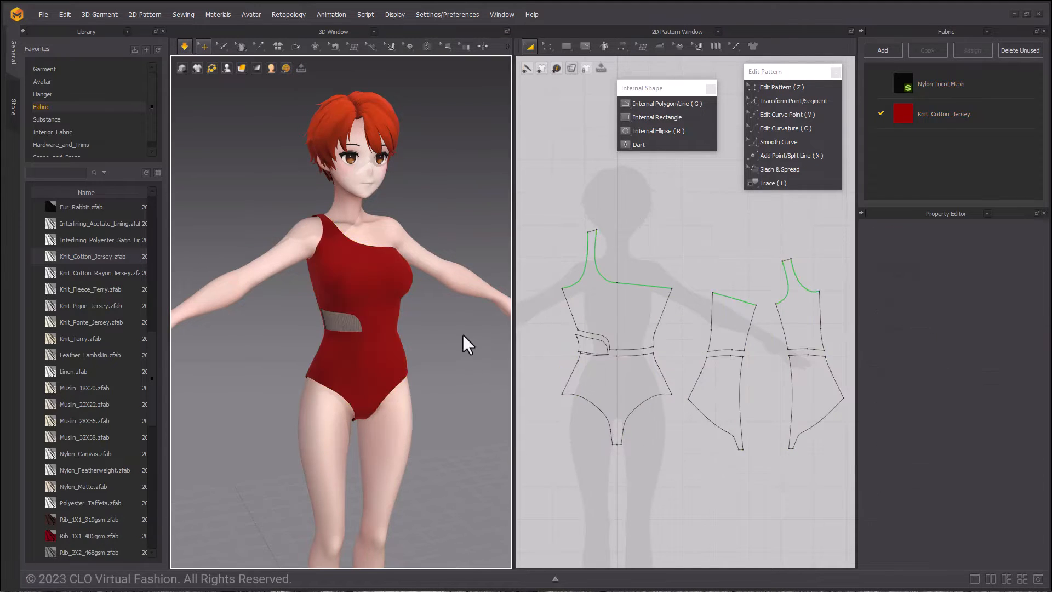
drag(466, 345, 449, 262)
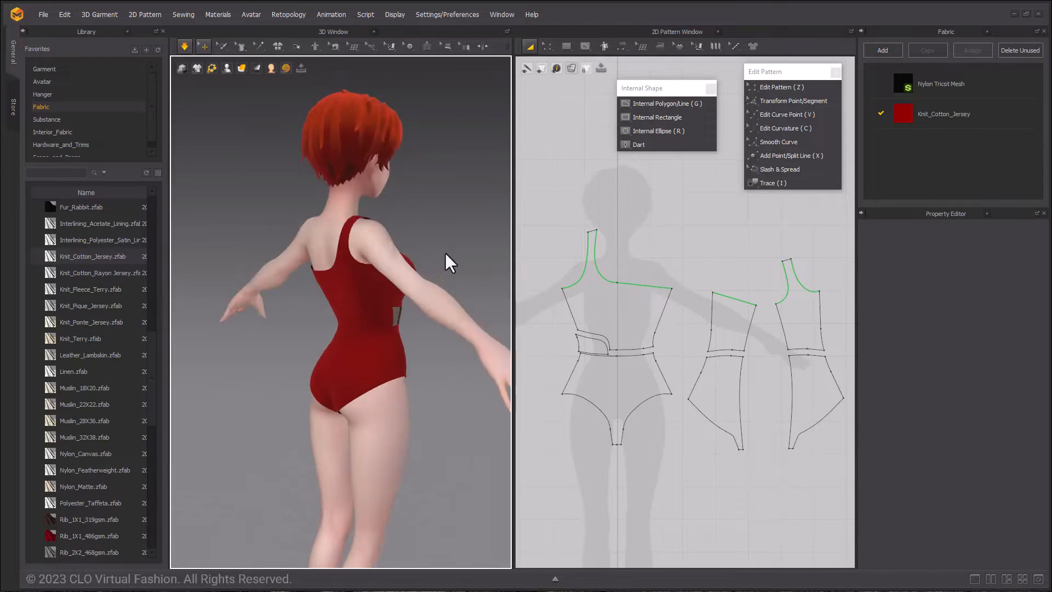